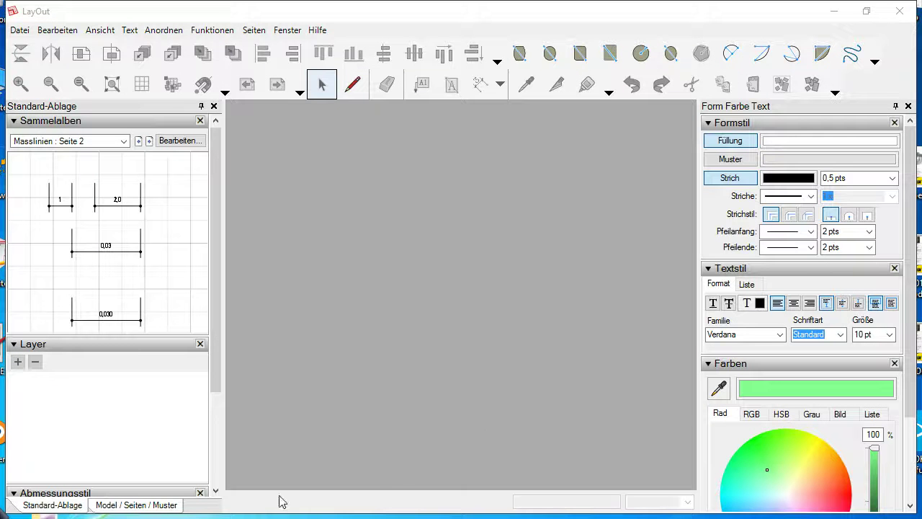
mouse_move(525, 249)
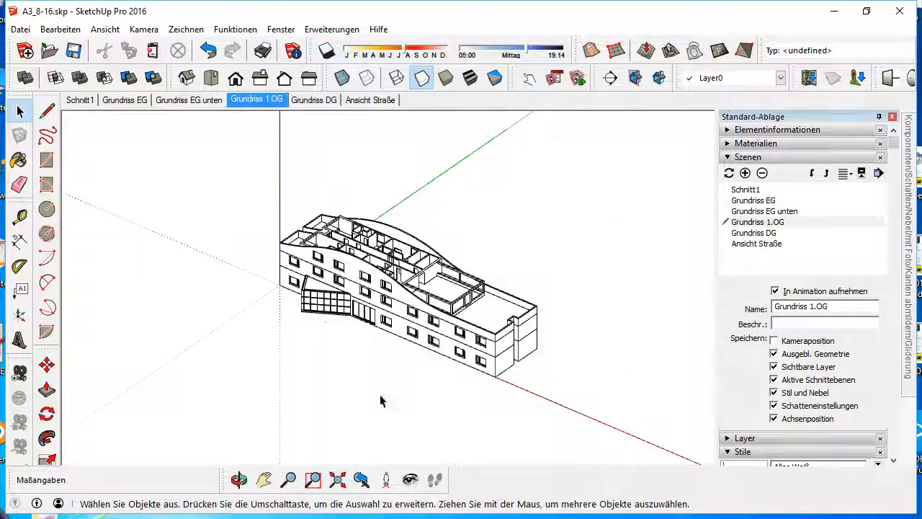
Send the upper-floor model view to LayOut without saving the SketchUp model.
left_click_drag(381, 400, 389, 252)
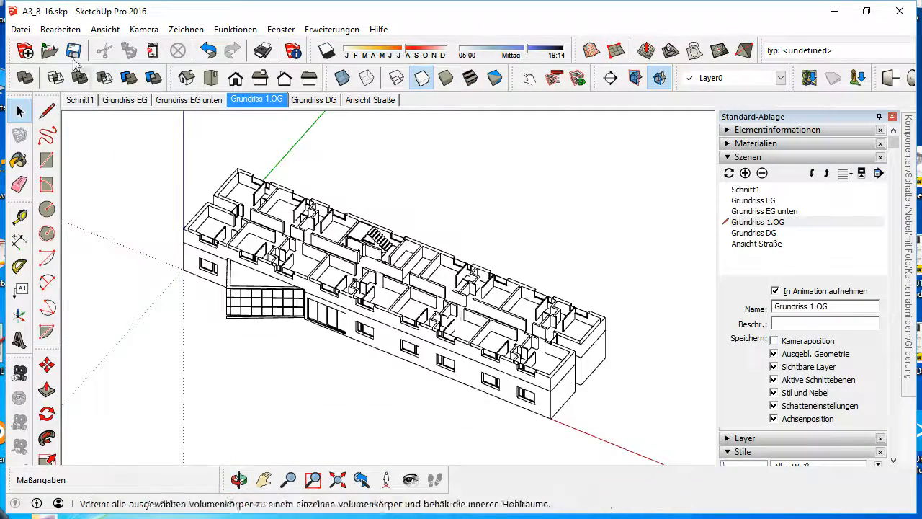
left_click(21, 29)
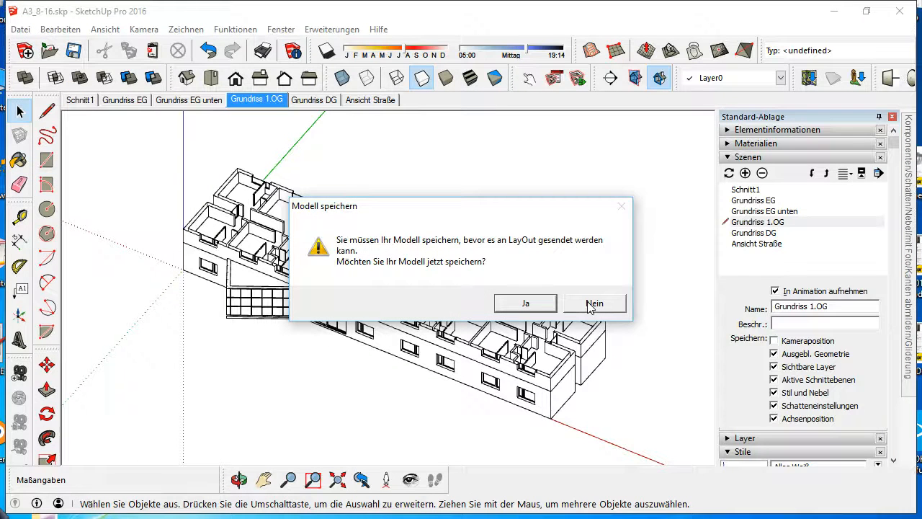
left_click(594, 304)
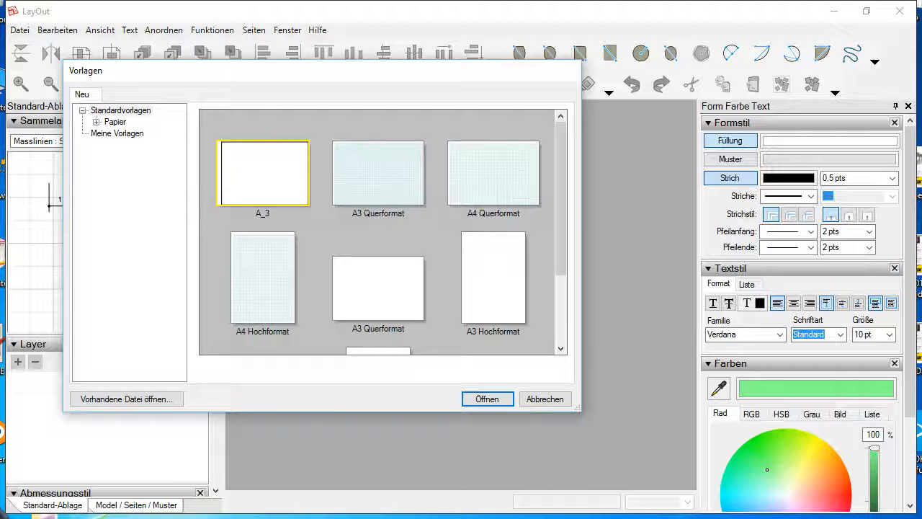
Create a landscape LayOut document with the model view and review its 600 × 297 mm paper setup.
scroll("down", 3)
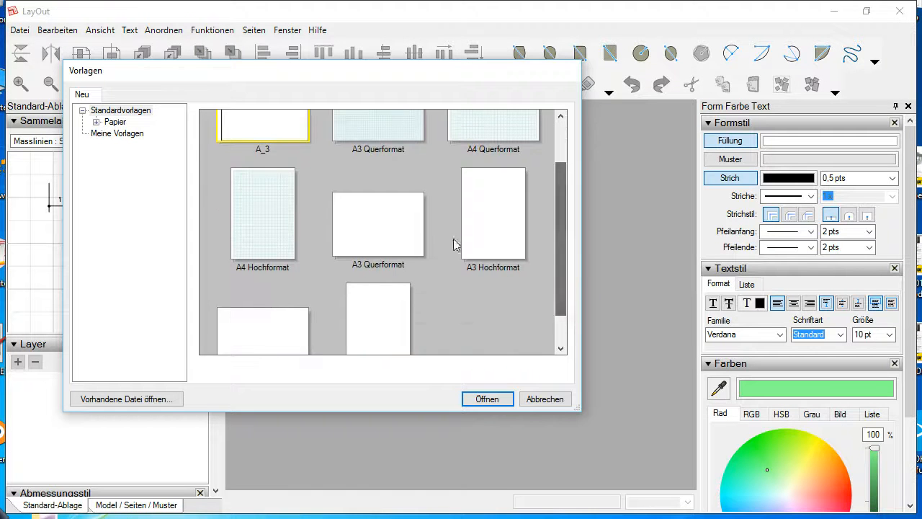
left_click(488, 398)
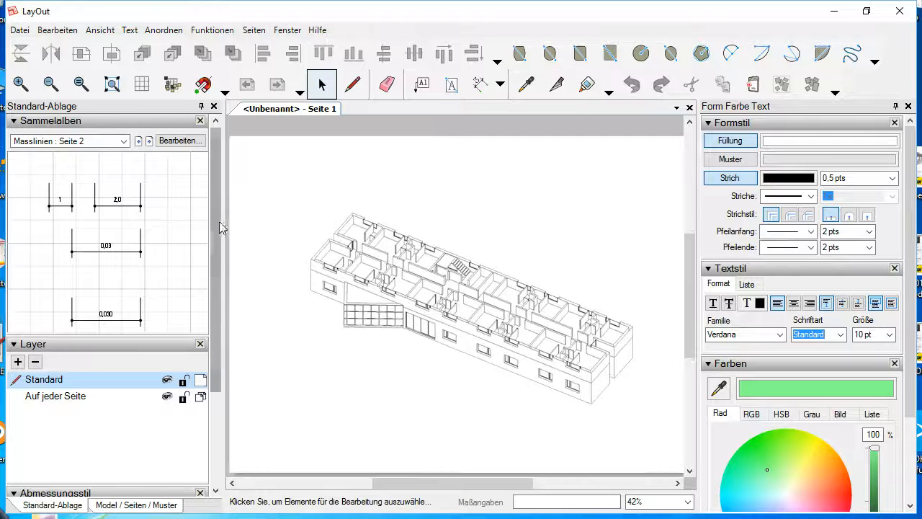
left_click(467, 303)
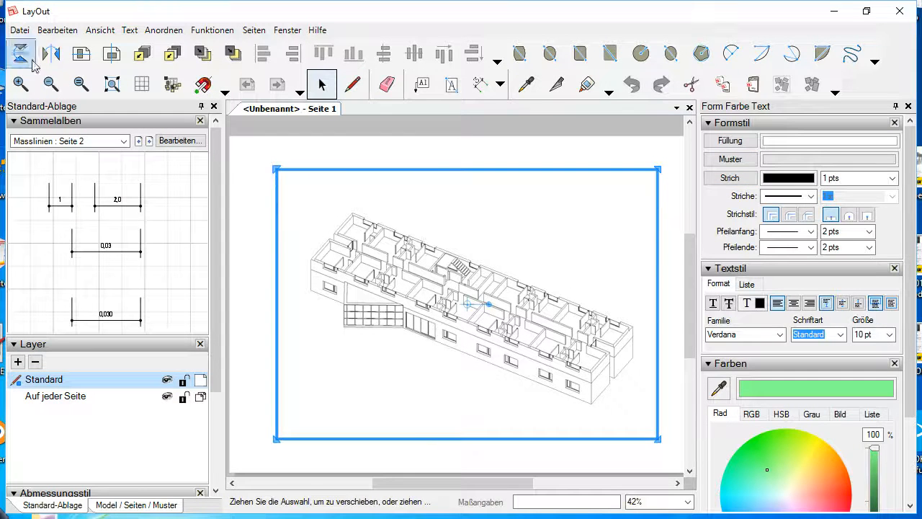
left_click(136, 504)
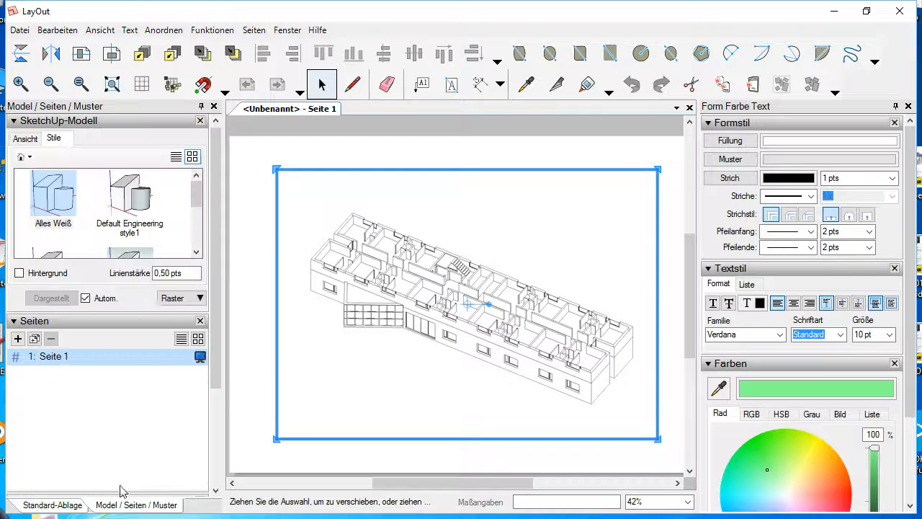
left_click(20, 30)
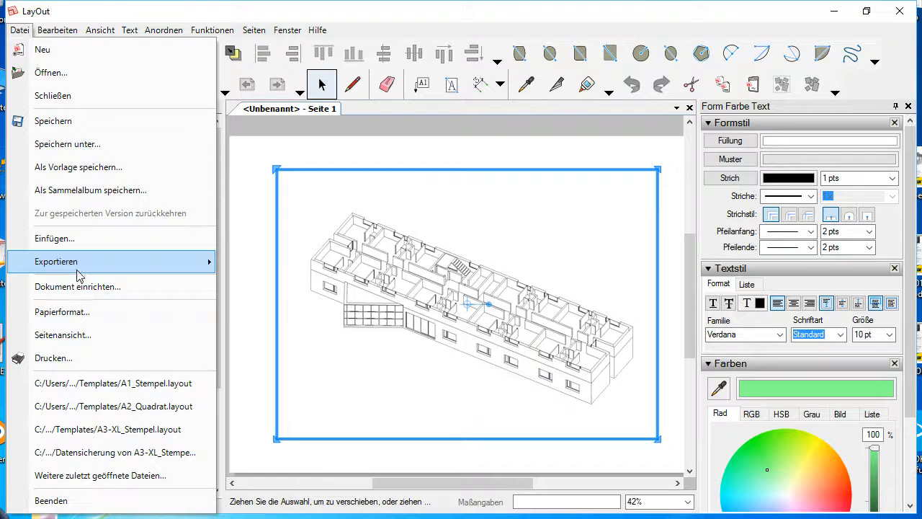
mouse_move(89, 287)
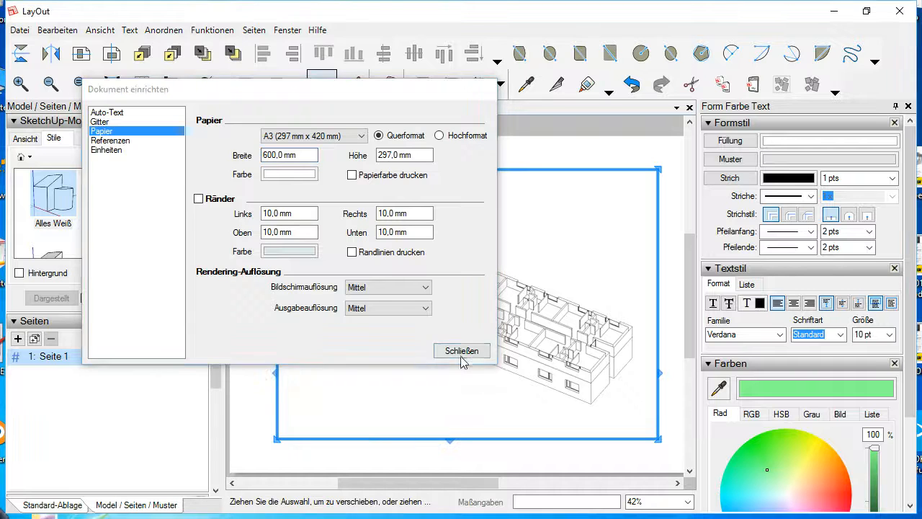
left_click(461, 351)
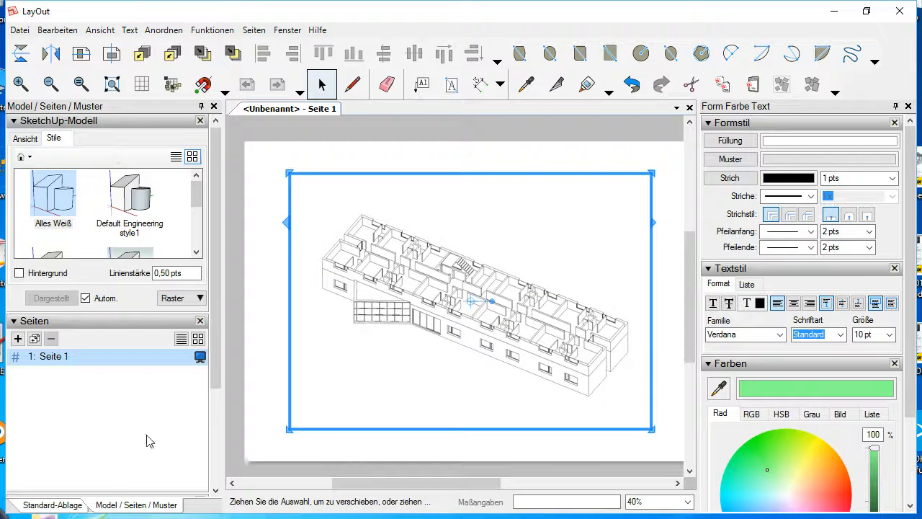
Set the viewport to scene Grundriss 1.OG at 1:100, rendered as vector.
left_click(25, 138)
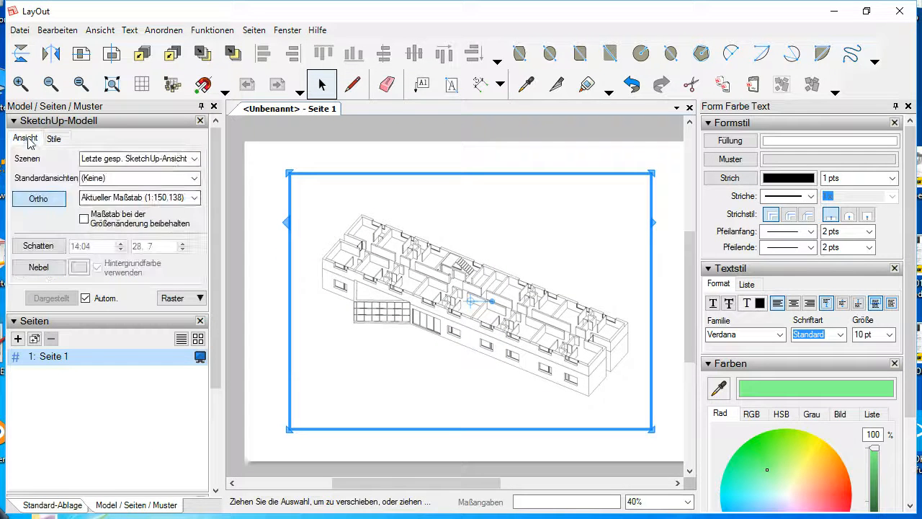
left_click(193, 158)
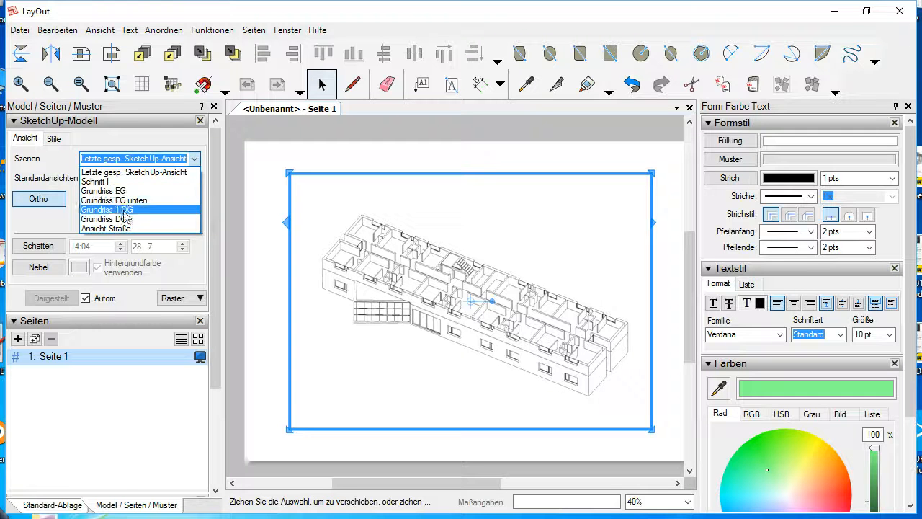
left_click(106, 209)
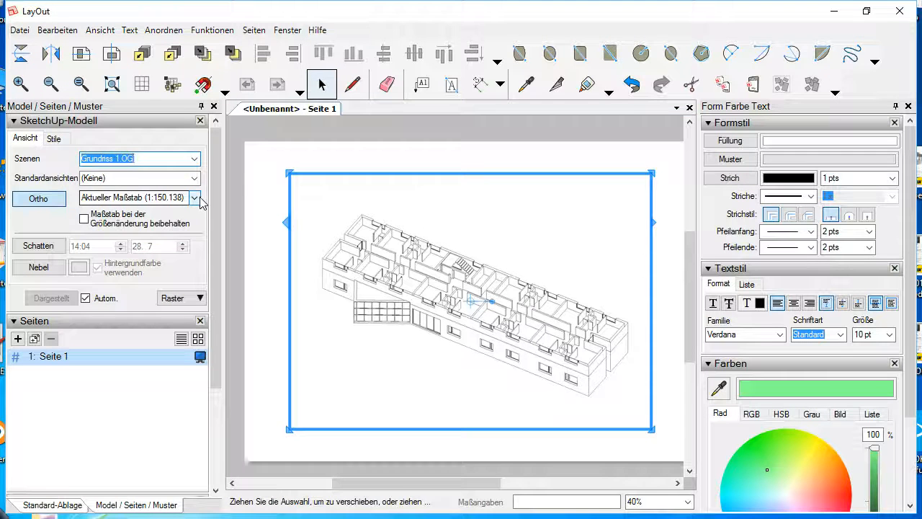
left_click(195, 197)
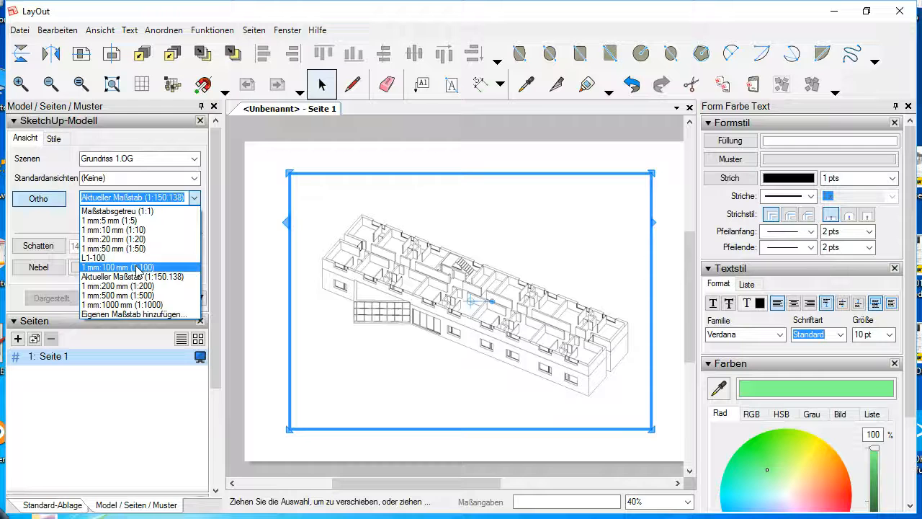
left_click(194, 178)
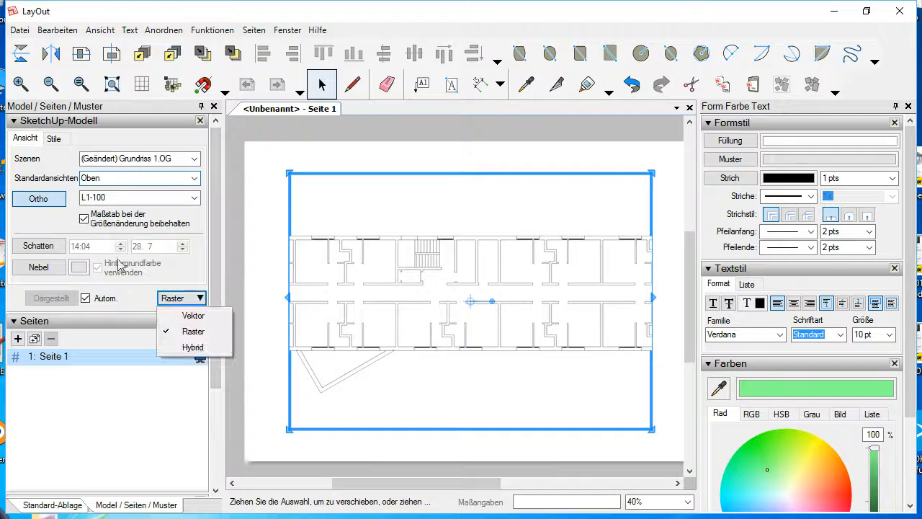
mouse_move(192, 316)
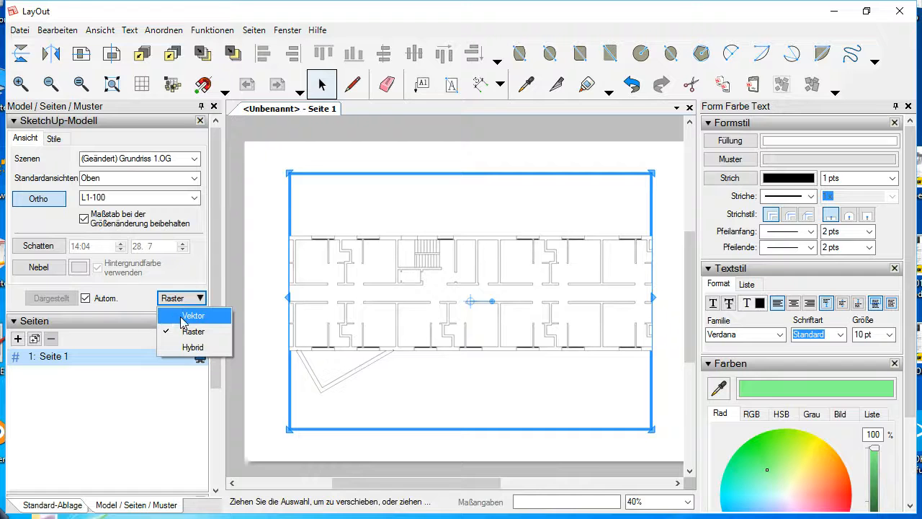
left_click(192, 316)
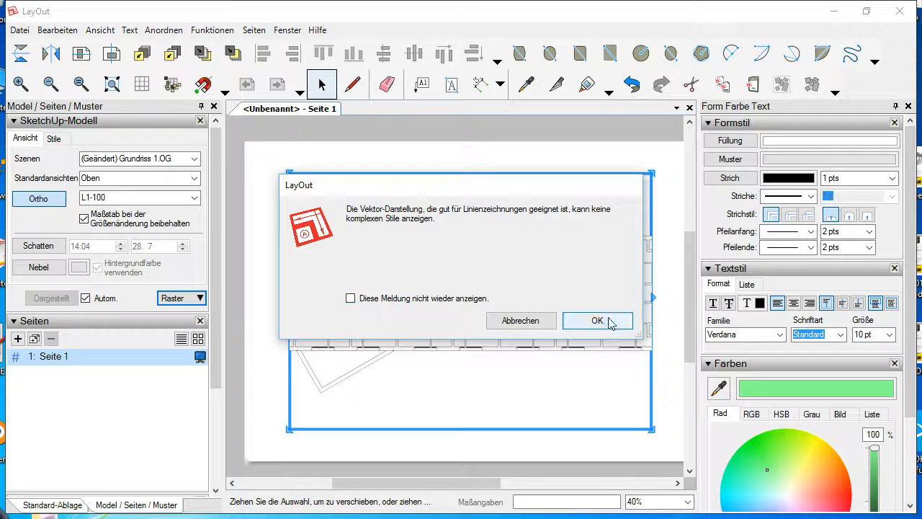
left_click(597, 320)
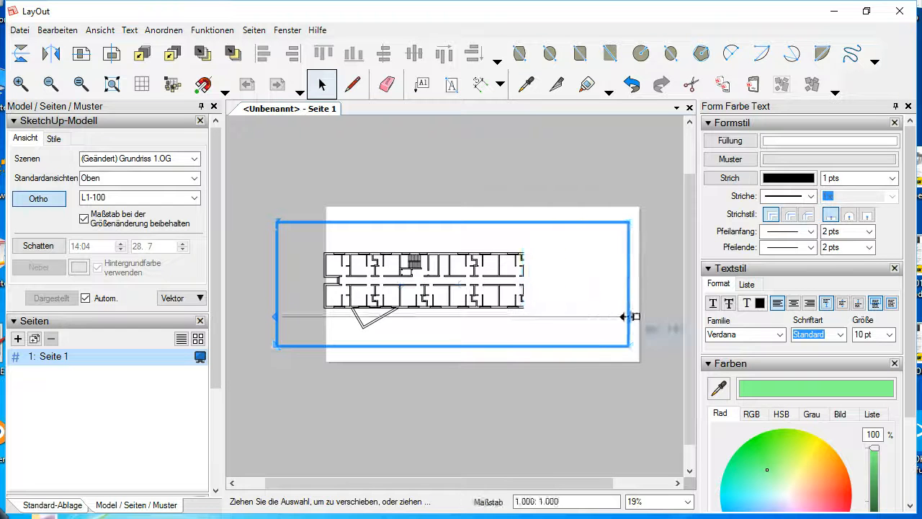
left_click_drag(635, 317, 447, 277)
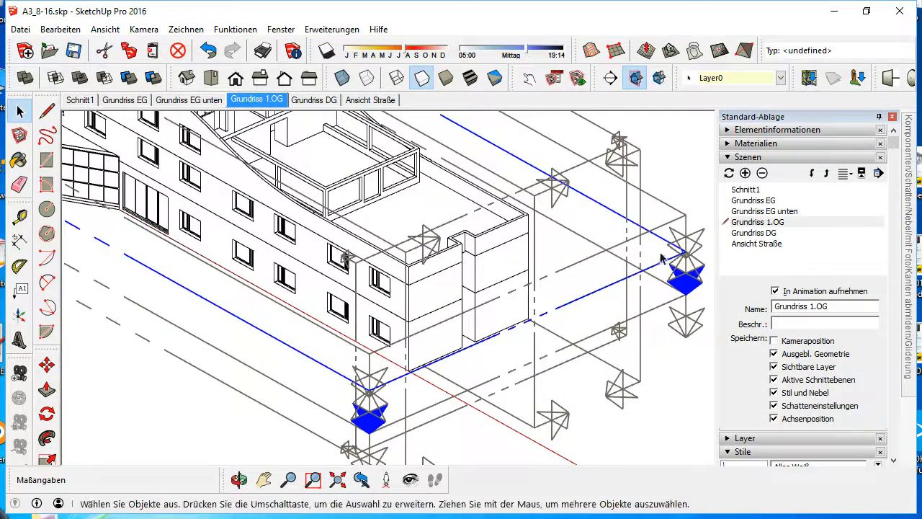
mouse_move(665, 242)
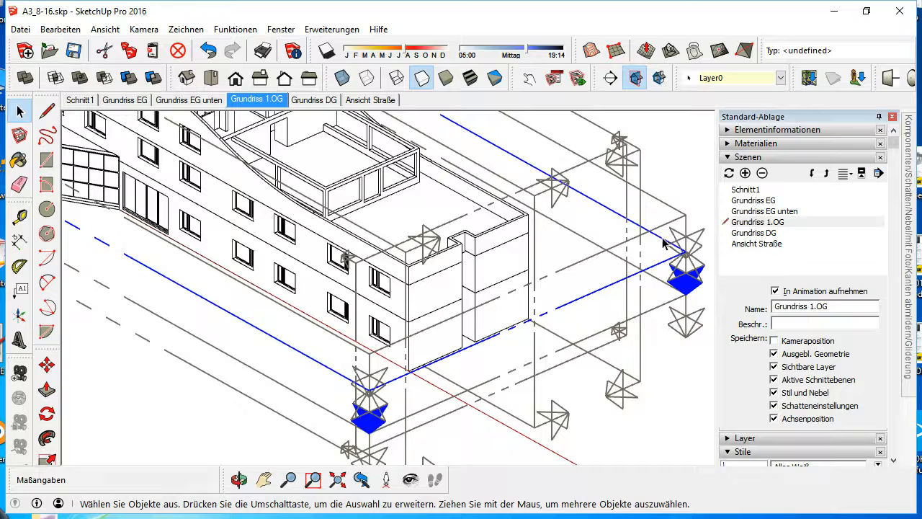
Bring up the section plane's context menu offering Aktiver Schnitt.
right_click(663, 243)
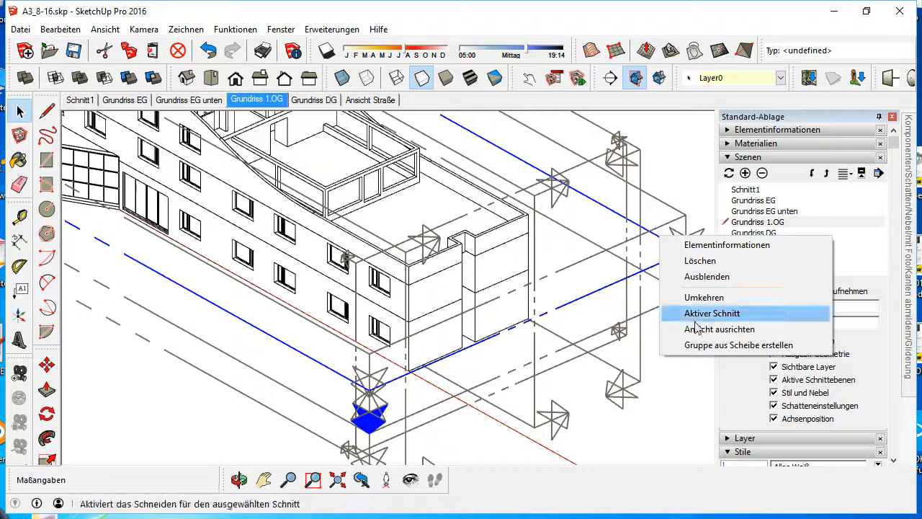
mouse_move(738, 344)
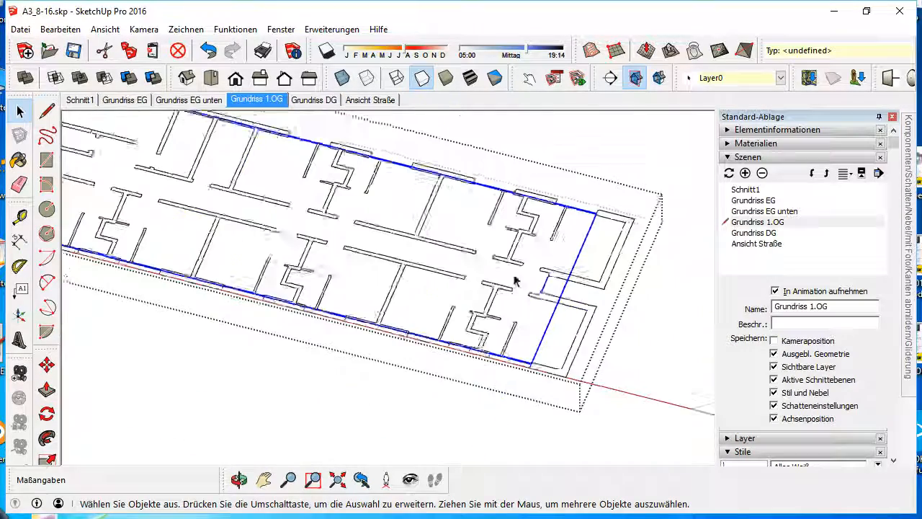
Tilt the view and open the first-floor plan component with Komponente bearbeiten.
scroll("up", 3)
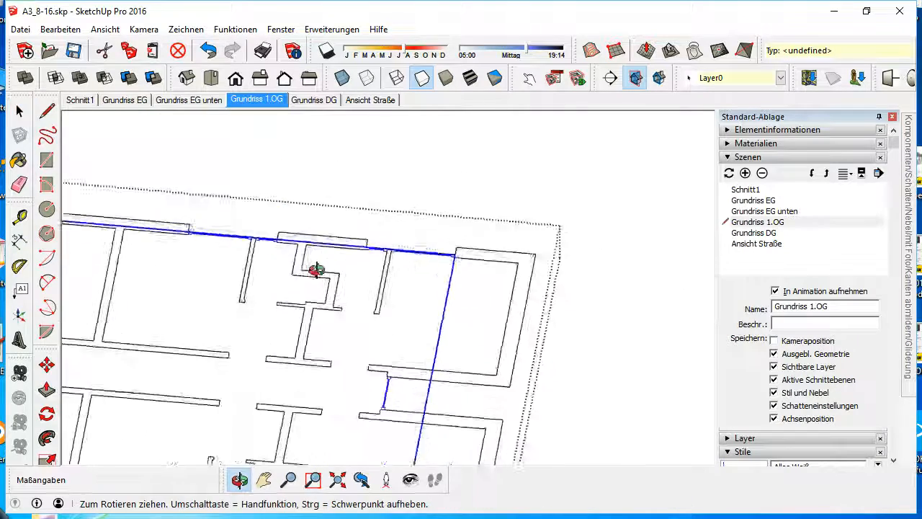
left_click_drag(317, 270, 259, 216)
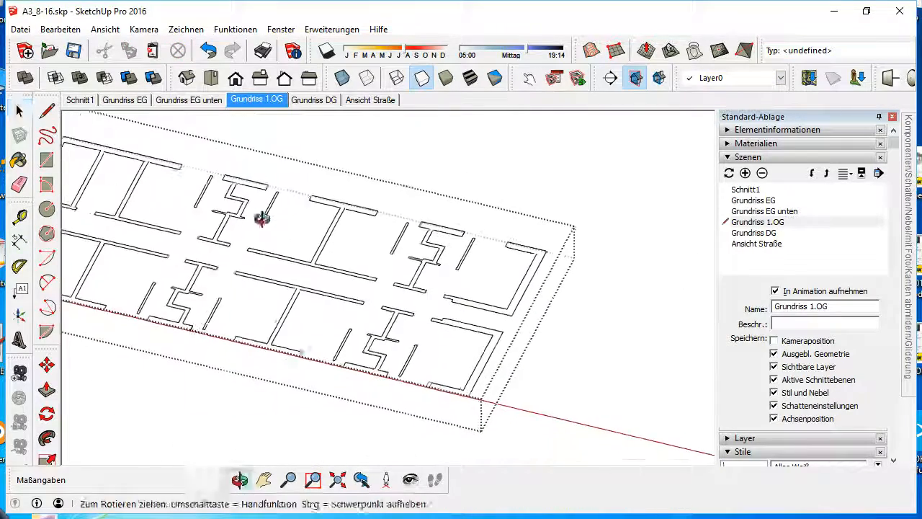
left_click(18, 110)
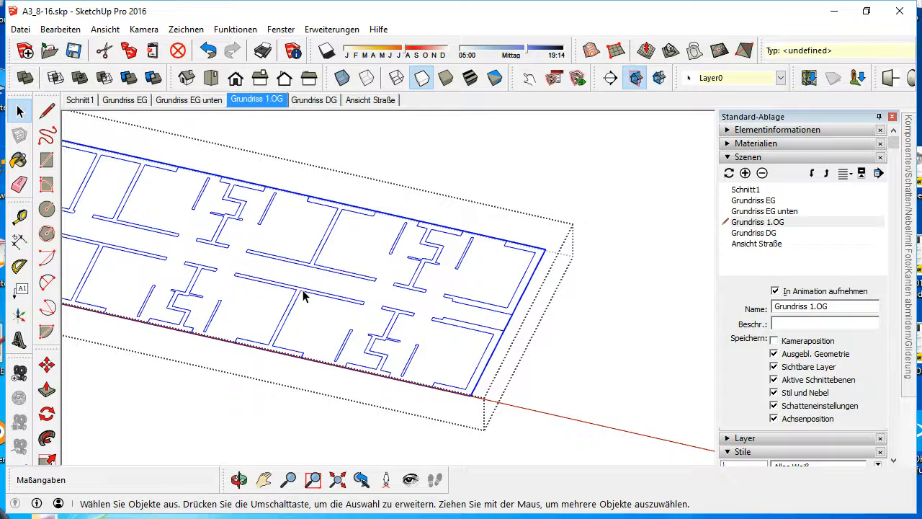
right_click(302, 298)
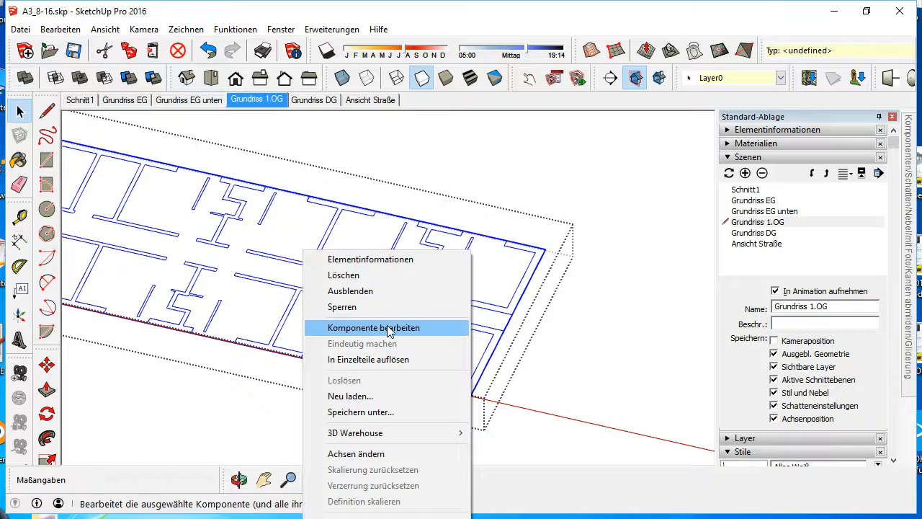
left_click(374, 327)
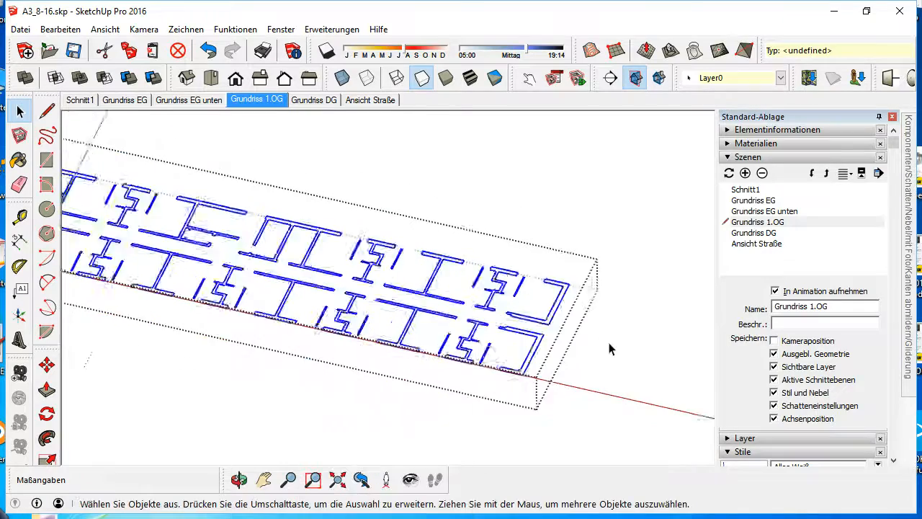
Zoom into the walls and switch the display to the Hidden Line face style.
left_click_drag(361, 288, 216, 245)
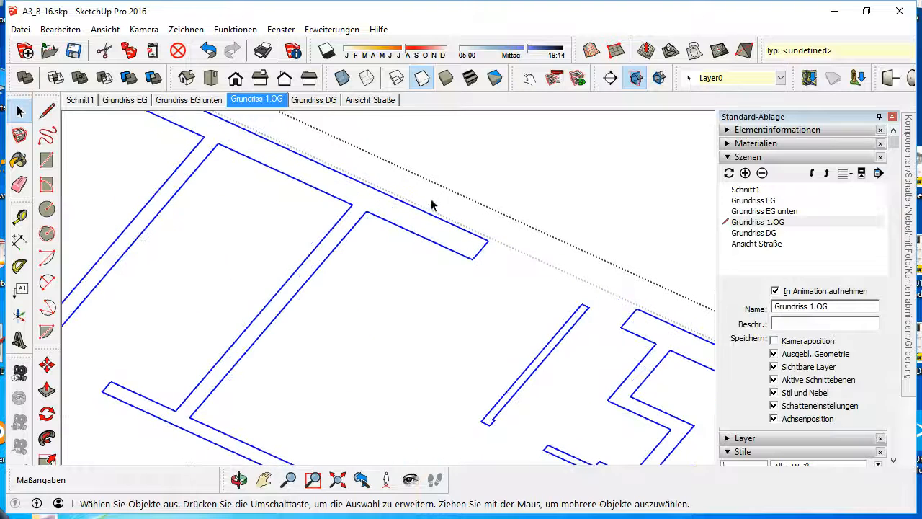
mouse_move(109, 119)
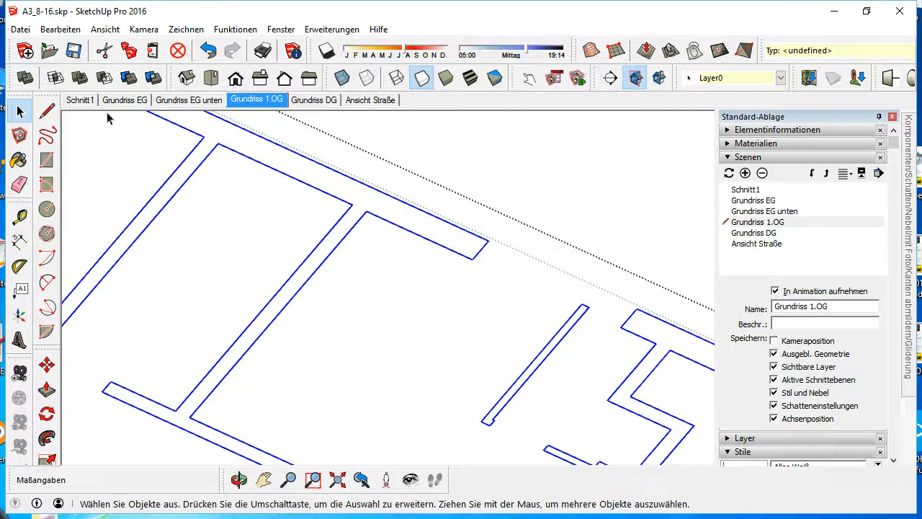
left_click(47, 110)
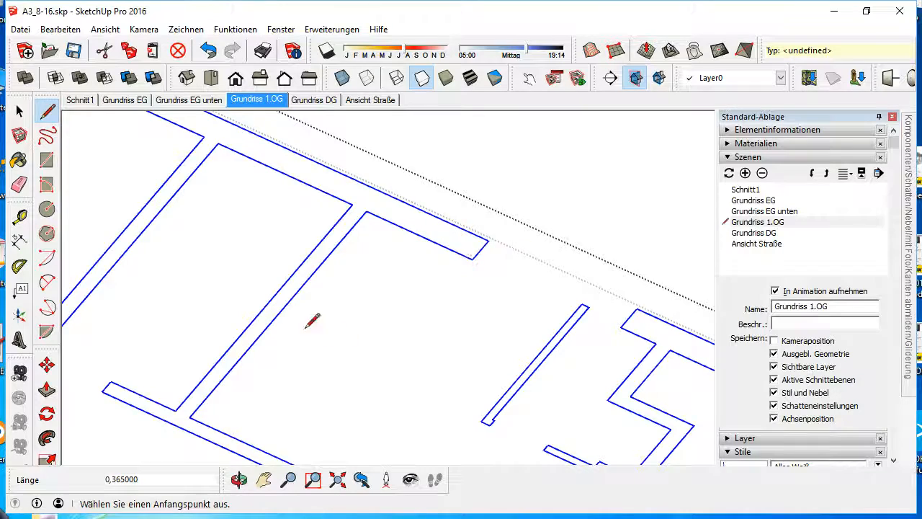
left_click(18, 111)
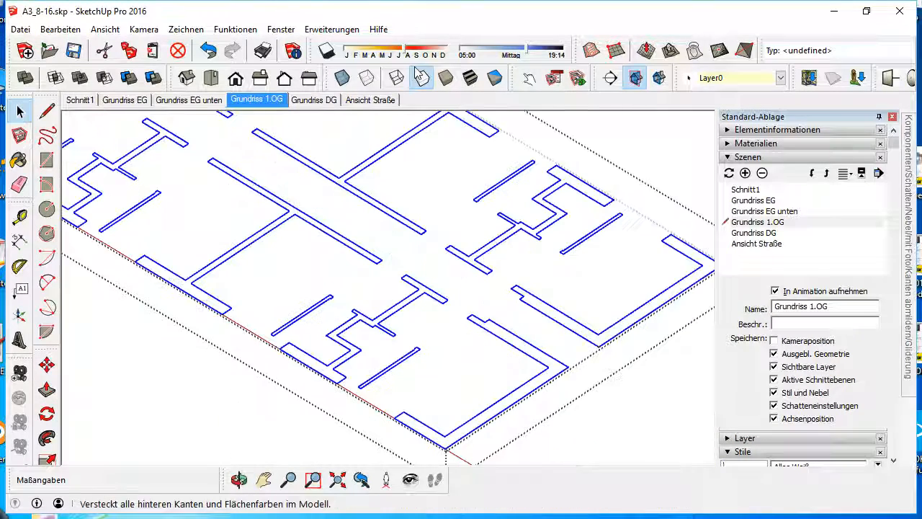
left_click(331, 29)
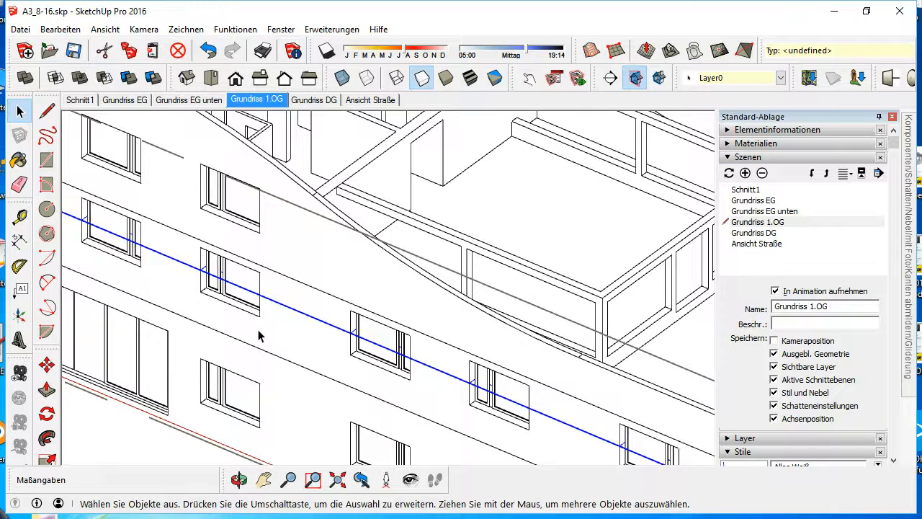
mouse_move(199, 241)
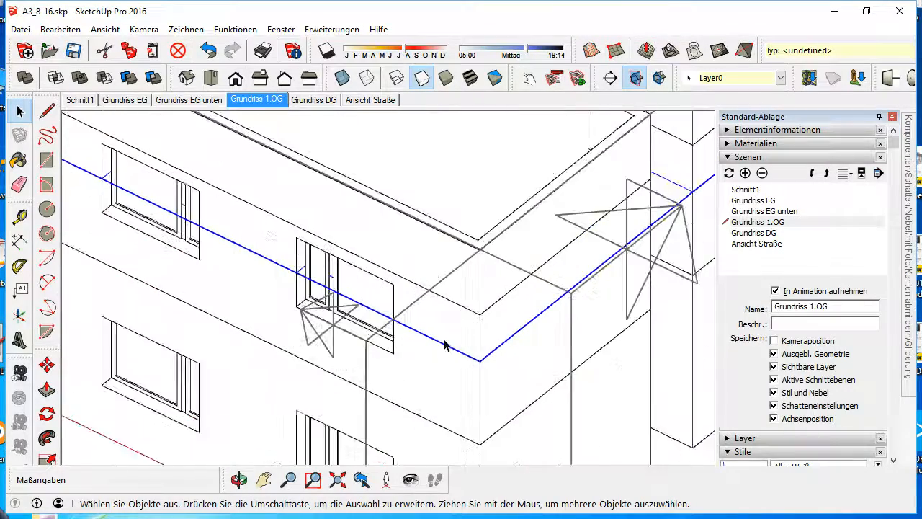
Copy the blue facade slice edges and select the floor-plan view in LayOut.
left_click_drag(444, 345, 320, 303)
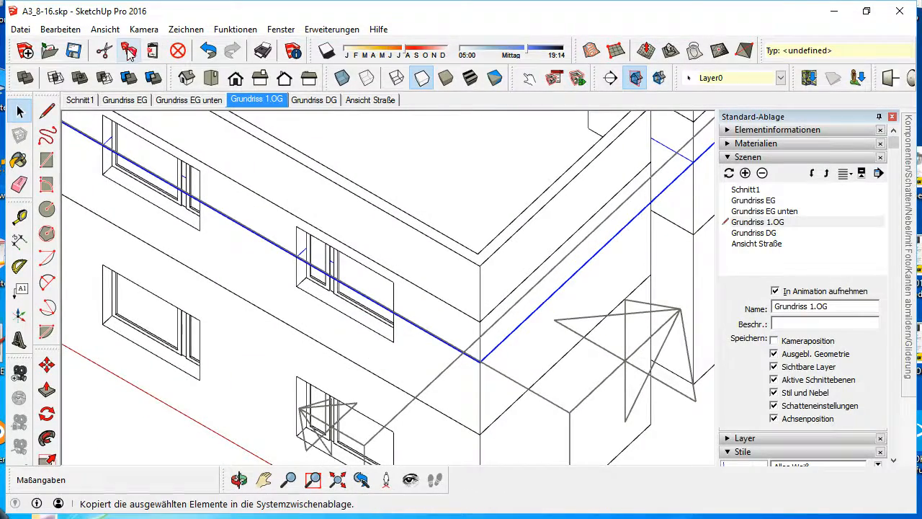
left_click(18, 112)
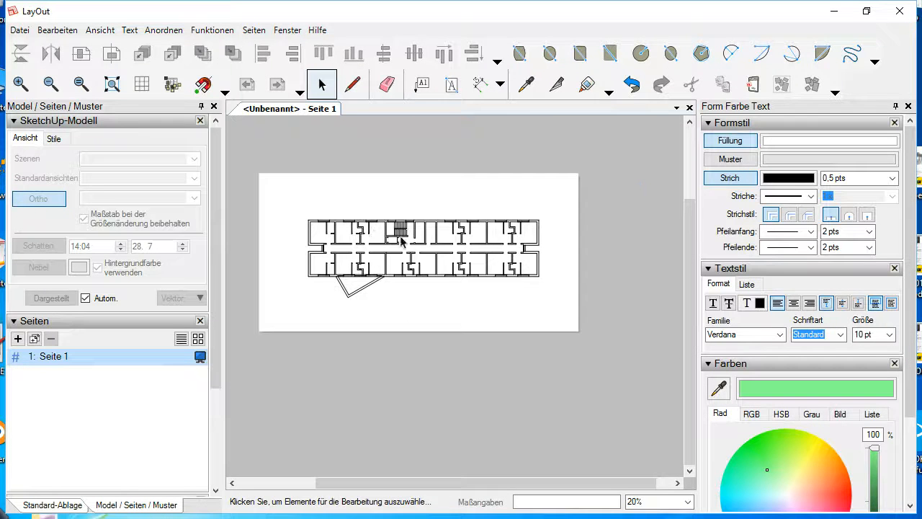
left_click(421, 253)
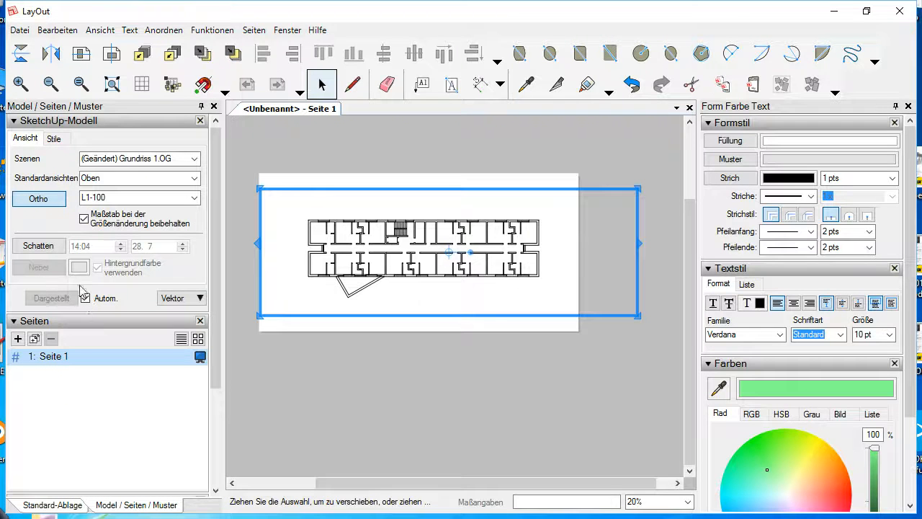
Add Layers 3 and 4 and rename them Model and Filling.
left_click(52, 505)
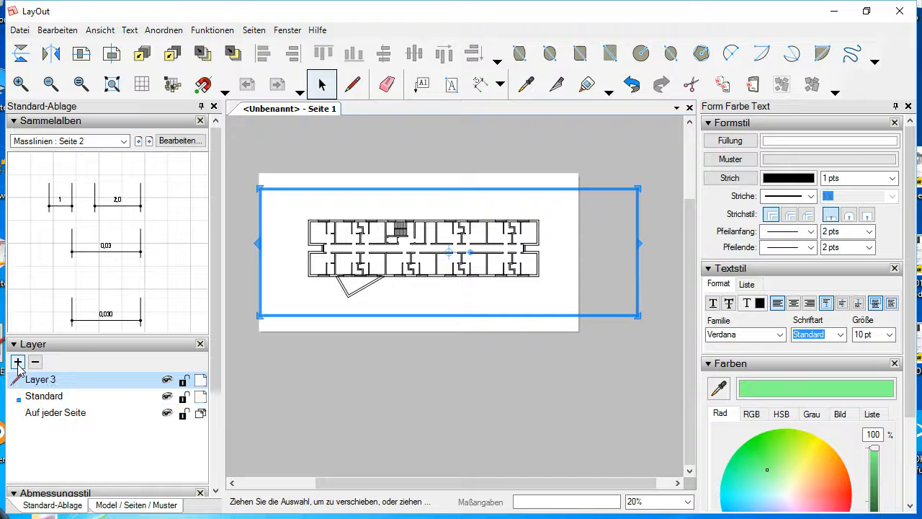
left_click(18, 362)
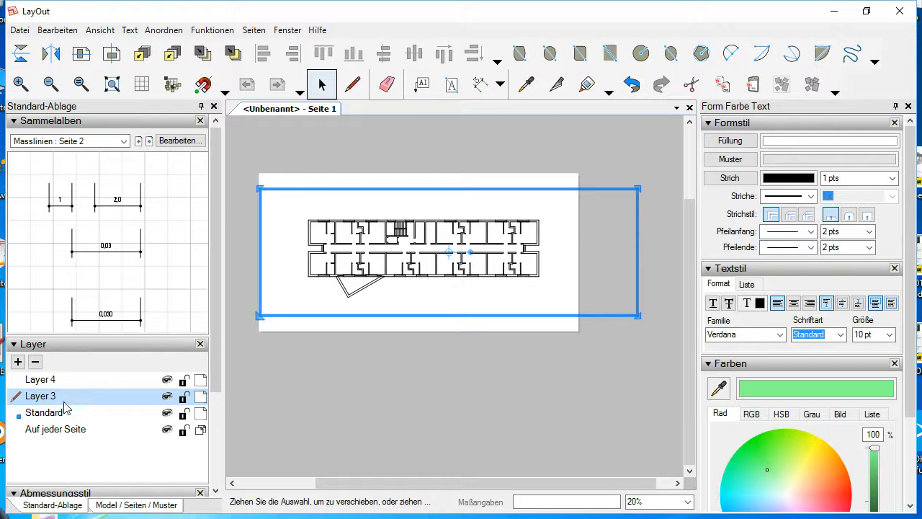
double_click(41, 396)
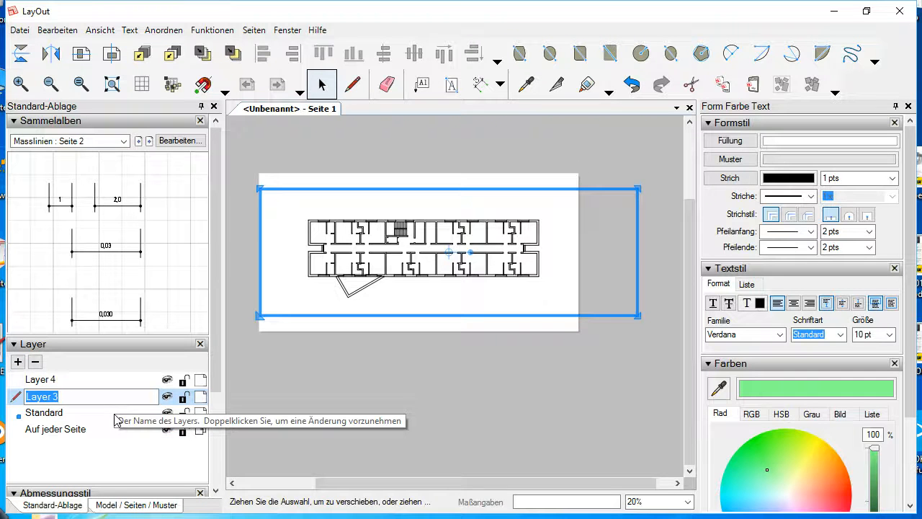
type("Model")
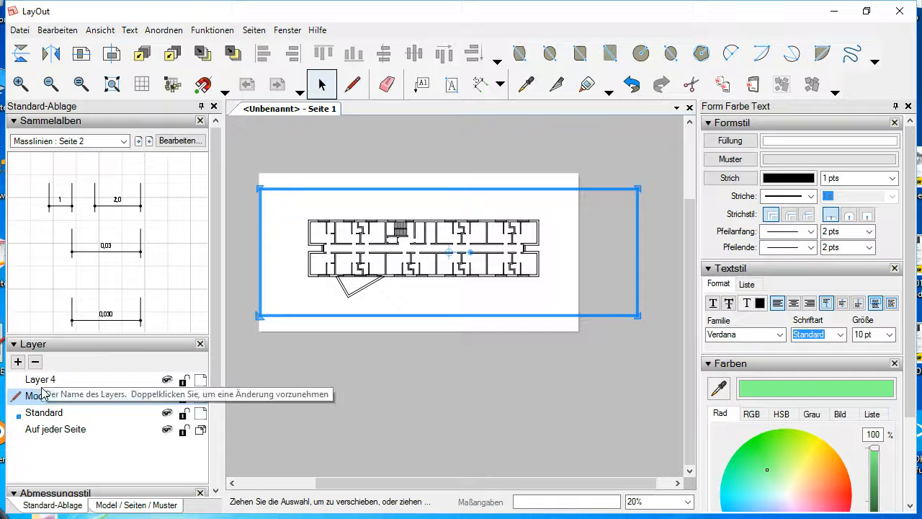
right_click(40, 379)
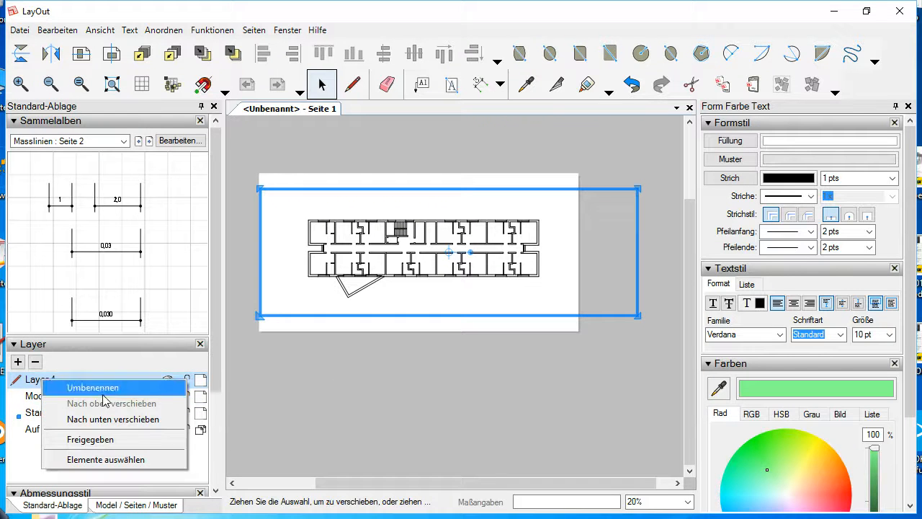
left_click(92, 388)
type("Filling")
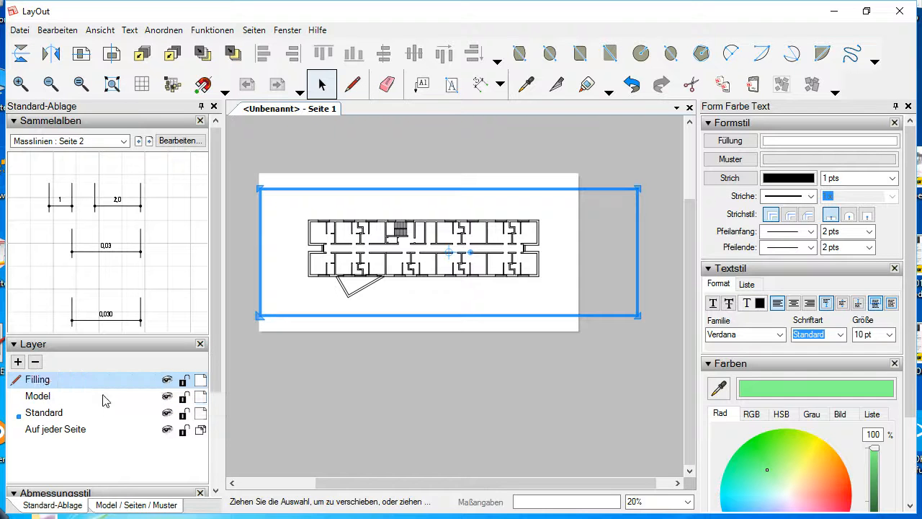
right_click(425, 259)
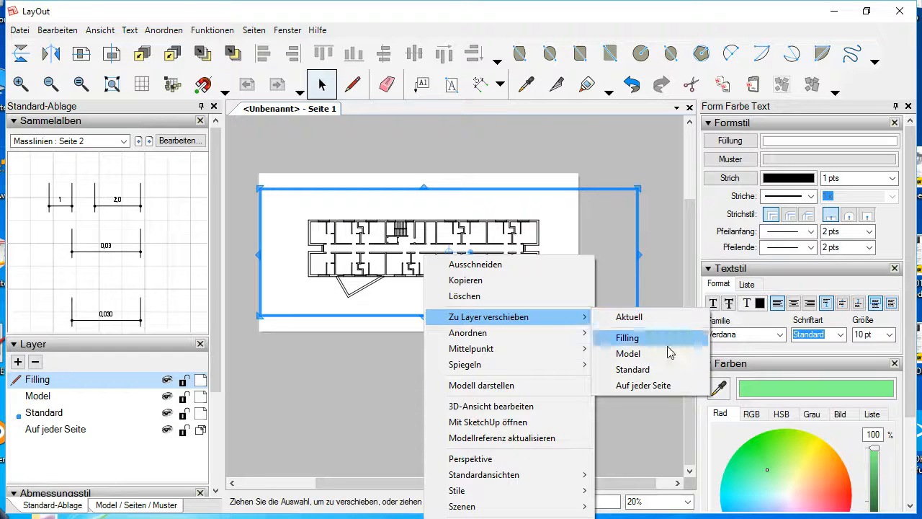
Move the floor-plan viewport onto the Model layer.
left_click(628, 353)
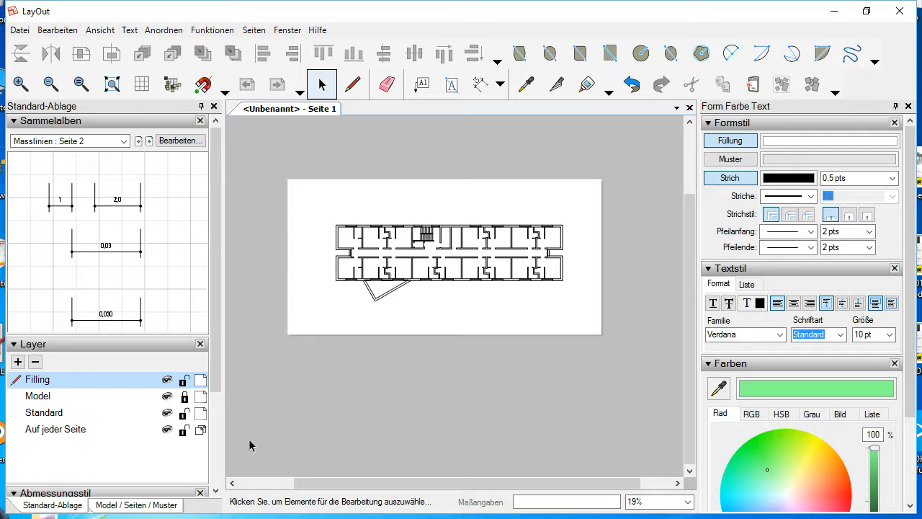
left_click(57, 30)
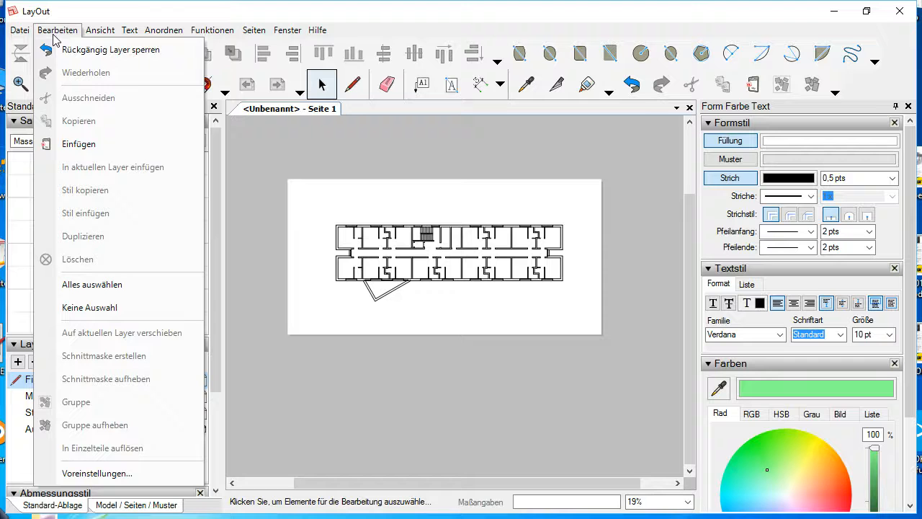
mouse_move(90, 162)
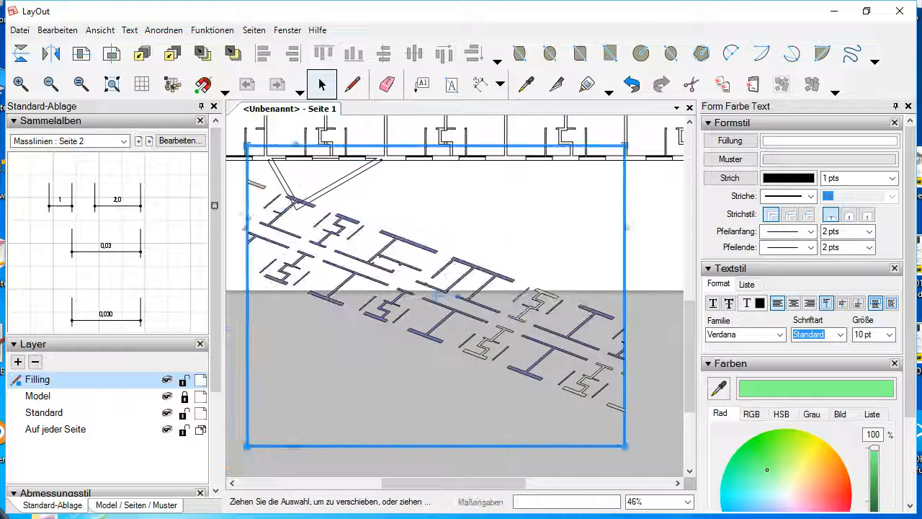
Set the pasted slice view to the Top standard view, rendered as vector.
left_click(136, 505)
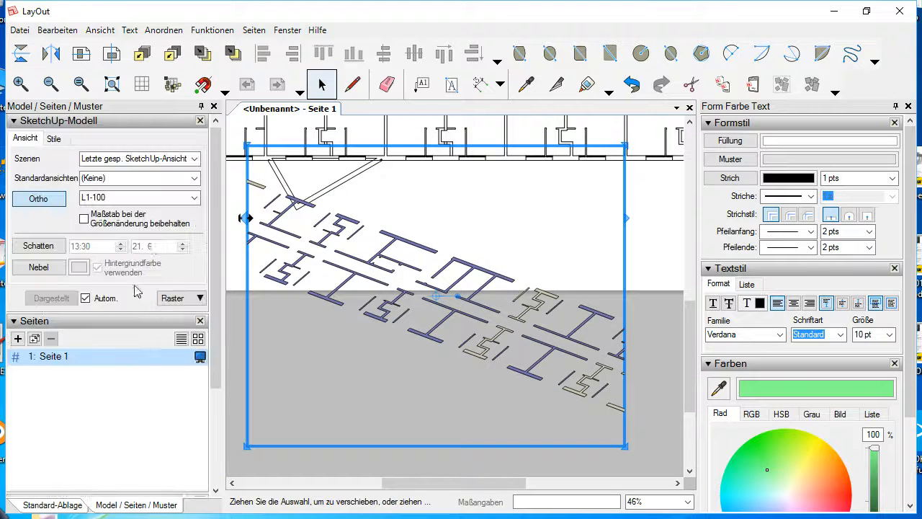
left_click(196, 158)
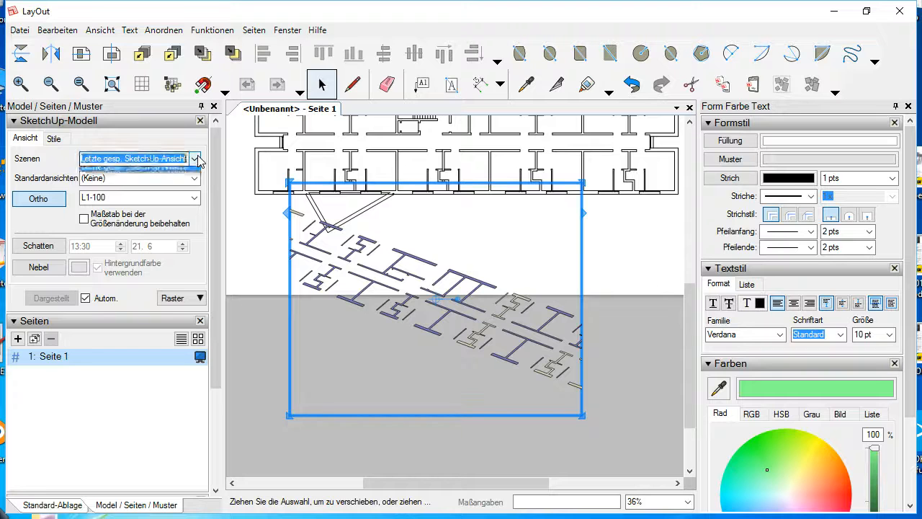
left_click(194, 159)
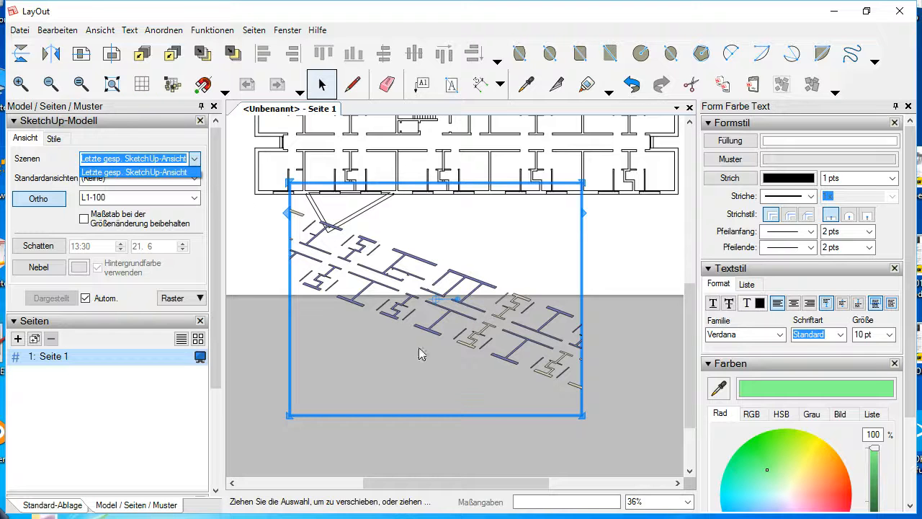
mouse_move(428, 317)
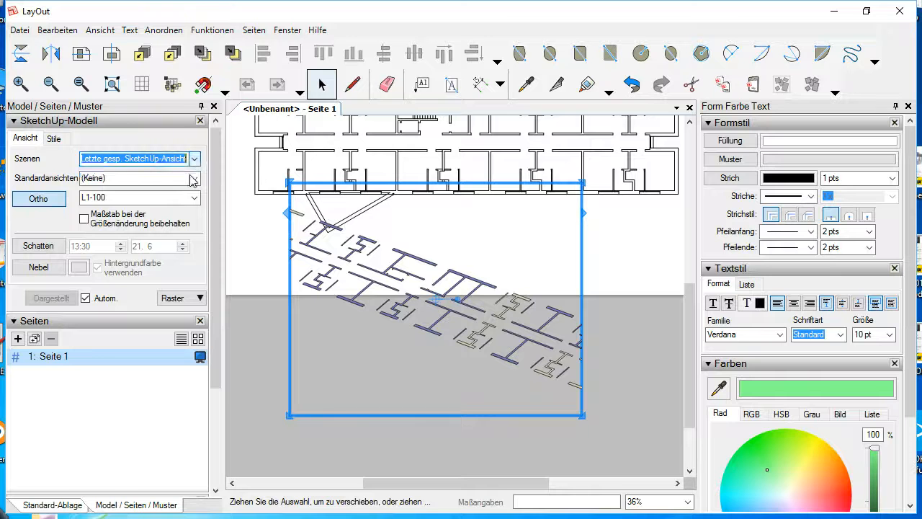
left_click(139, 178)
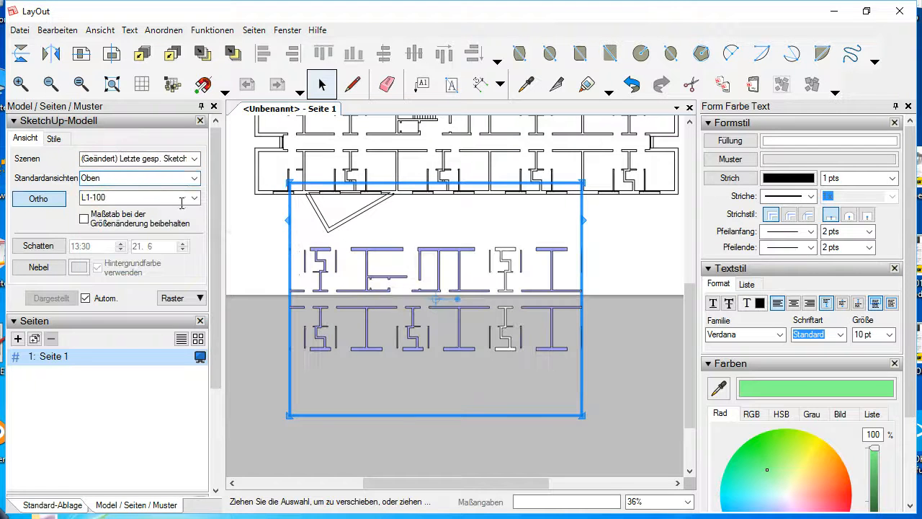
left_click(193, 198)
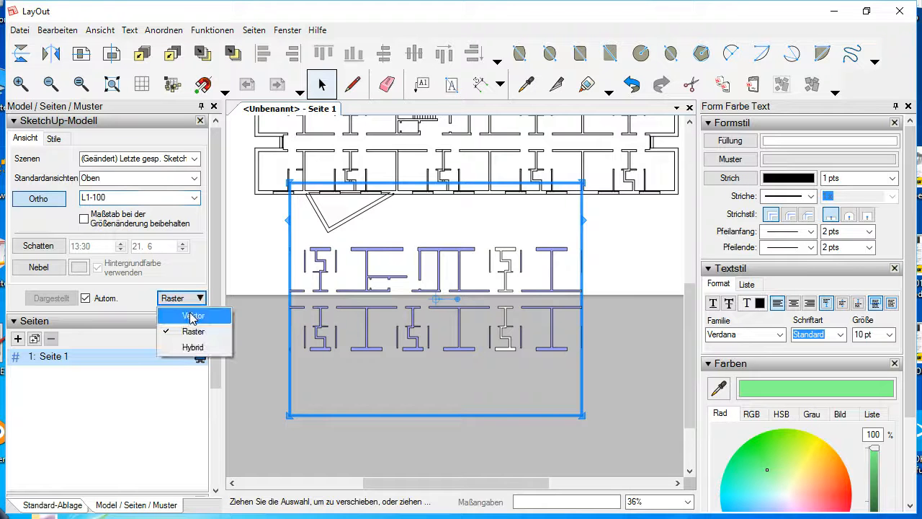
left_click(193, 315)
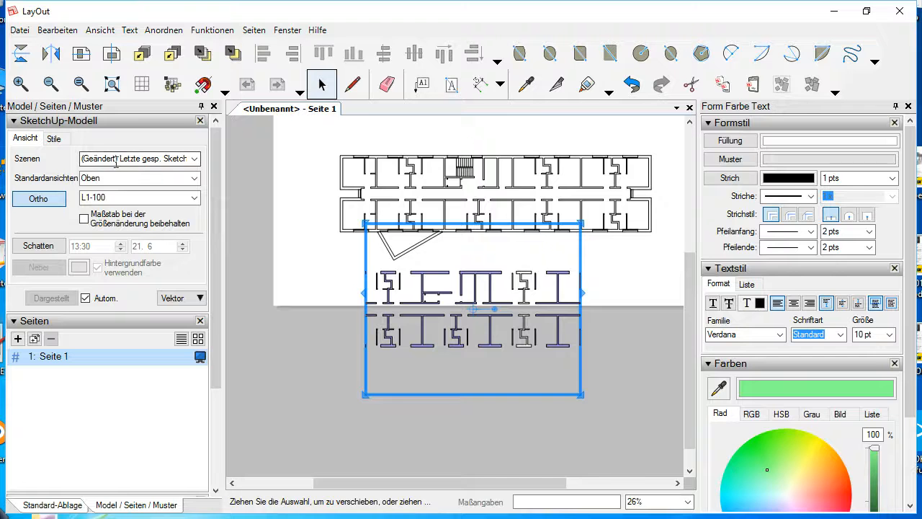
Scale the slice view to L1-100 and widen it to show all walls.
scroll("up", 3)
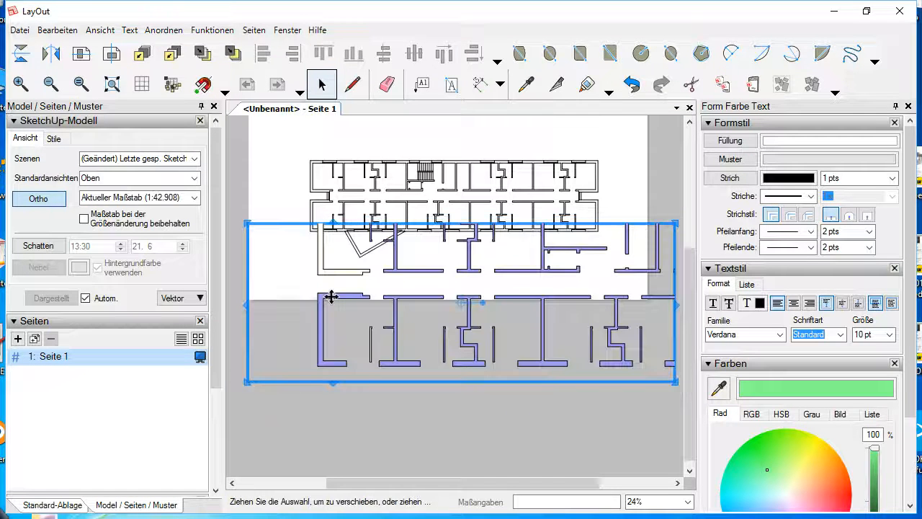
left_click(191, 198)
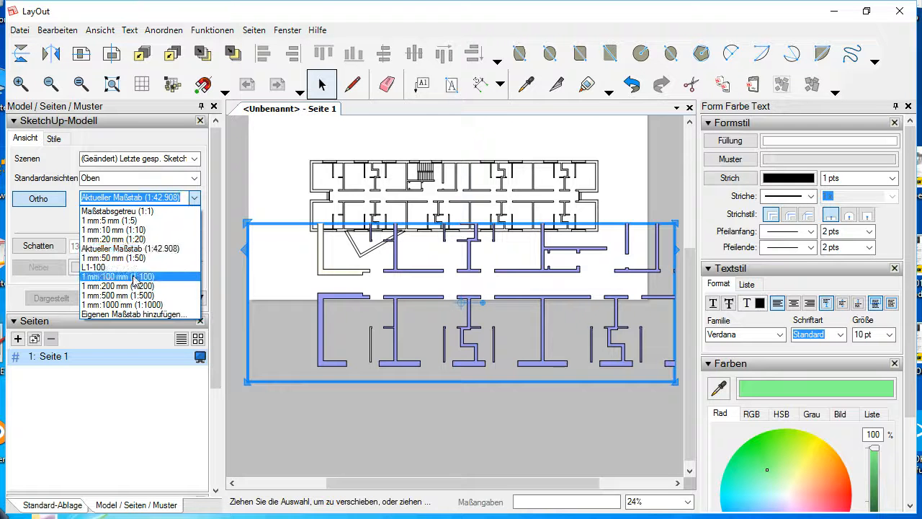
left_click(118, 277)
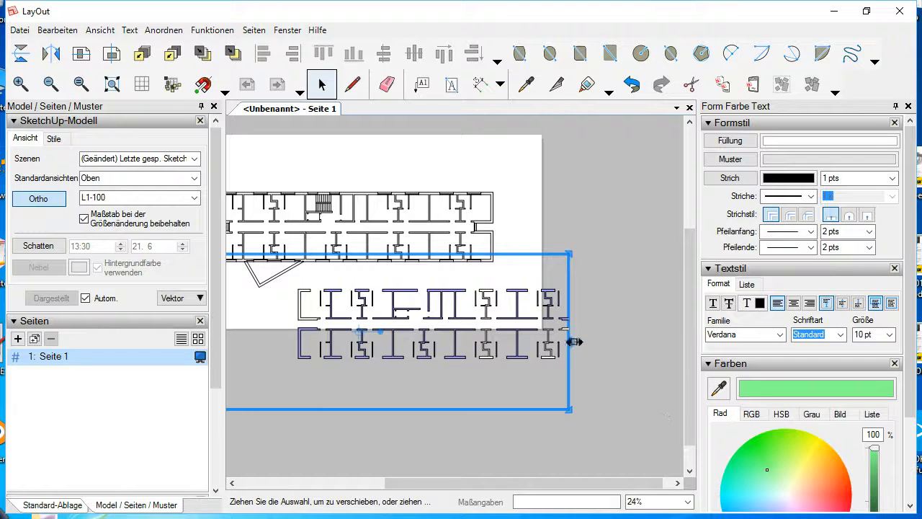
left_click_drag(569, 342, 670, 329)
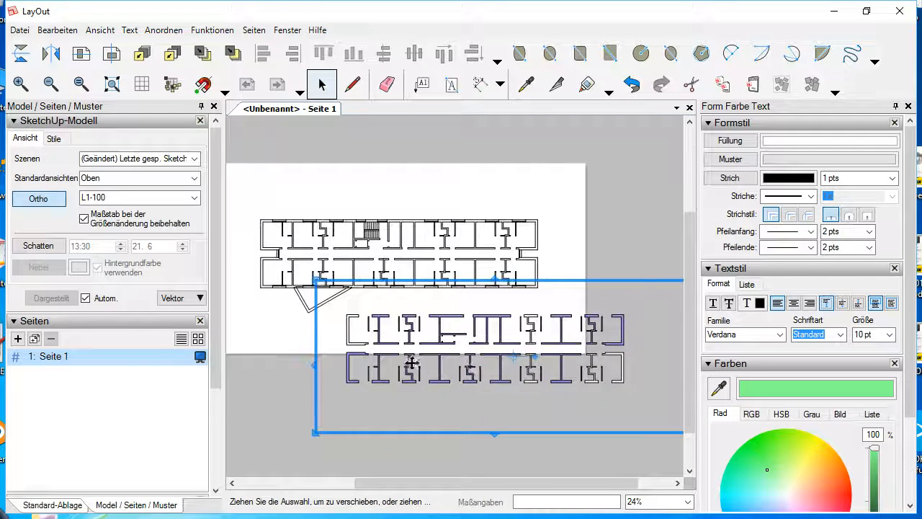
scroll("up", 3)
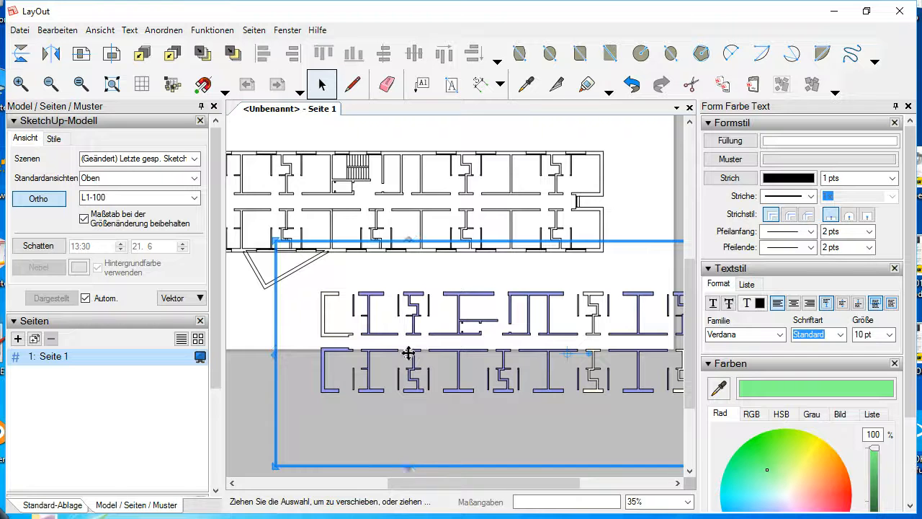
Explode the wall-slice viewport into separate shapes and drag the pieces up into place.
right_click(409, 353)
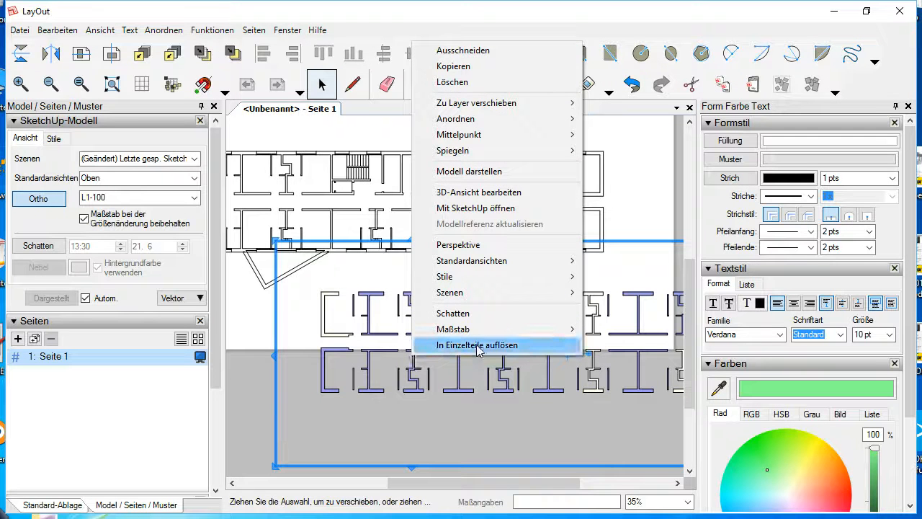
left_click(477, 346)
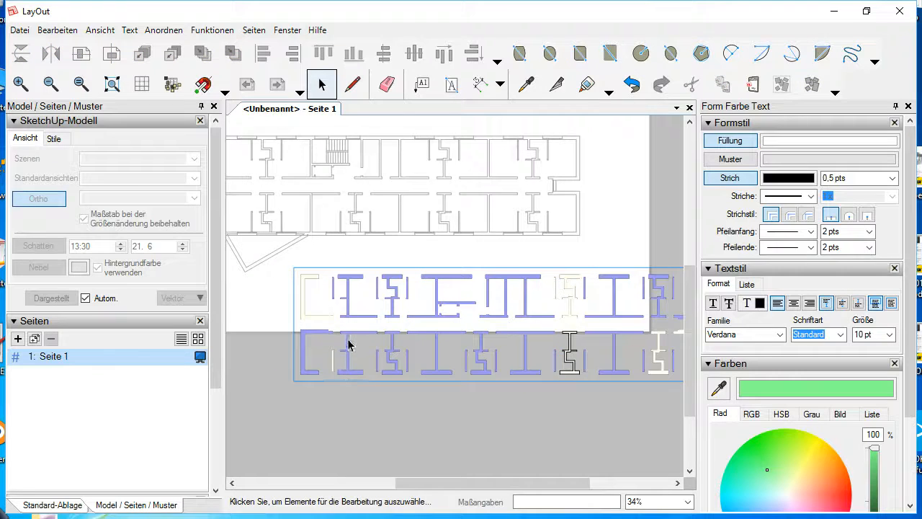
left_click_drag(350, 344, 385, 271)
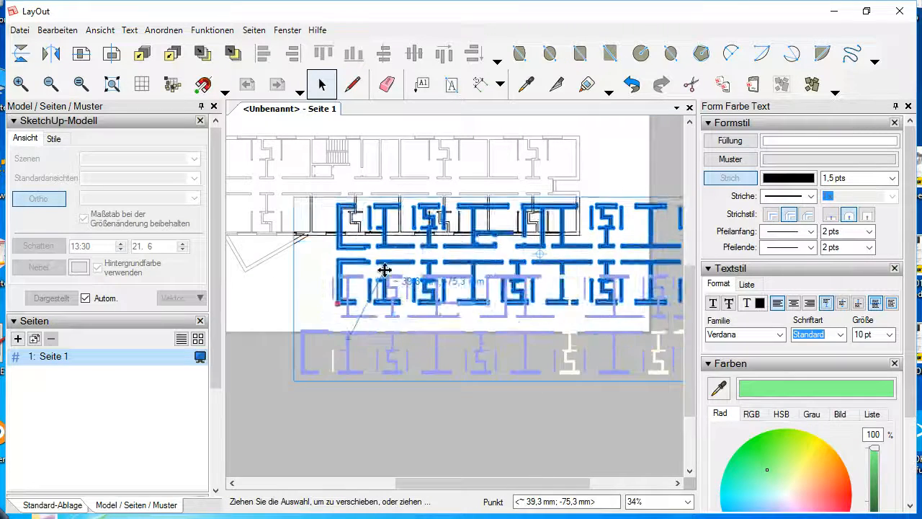
left_click_drag(384, 270, 417, 221)
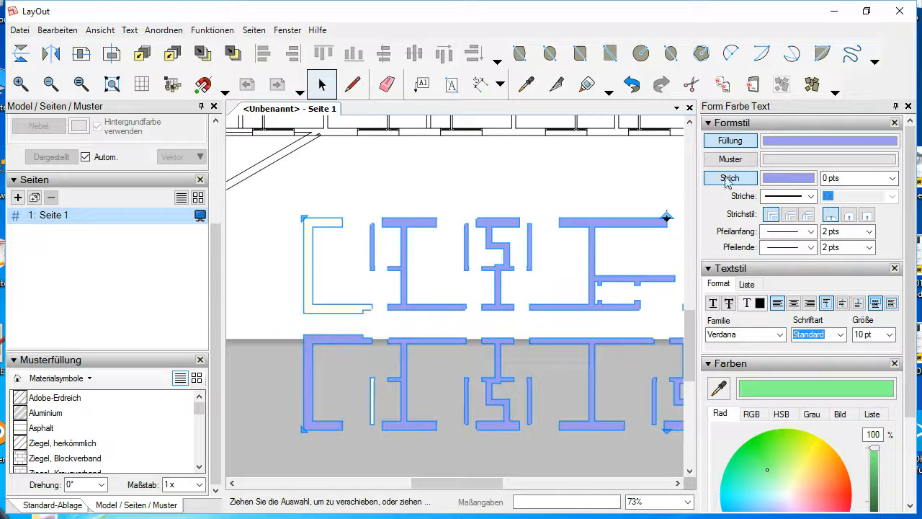
Darken the wall colour toward black with the Colors panel brightness slider.
scroll("down", 3)
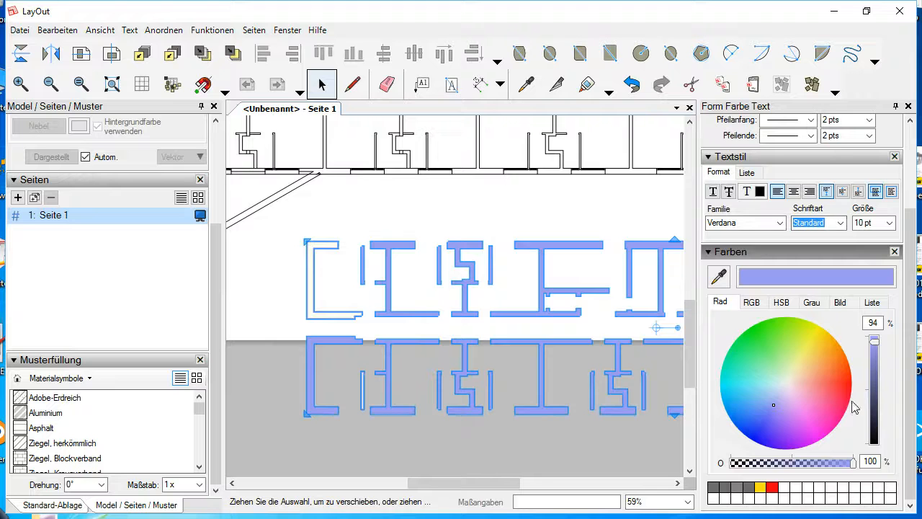
left_click_drag(874, 339, 874, 461)
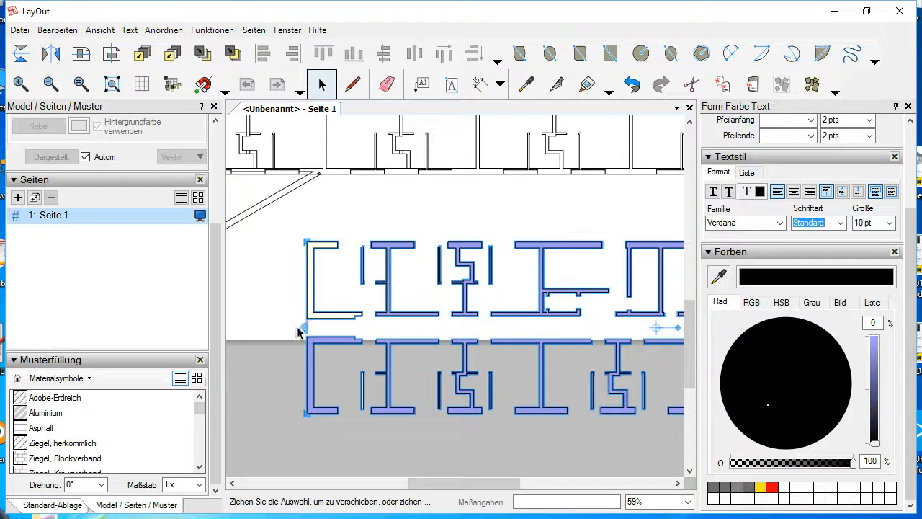
scroll("down", 3)
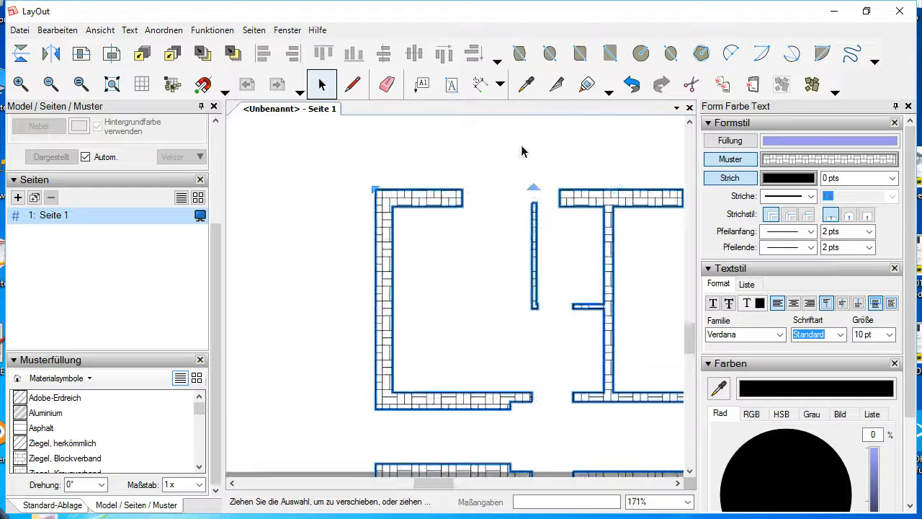
Open the Pattern Fill category list to pick a line hatch for the walls.
left_click(61, 378)
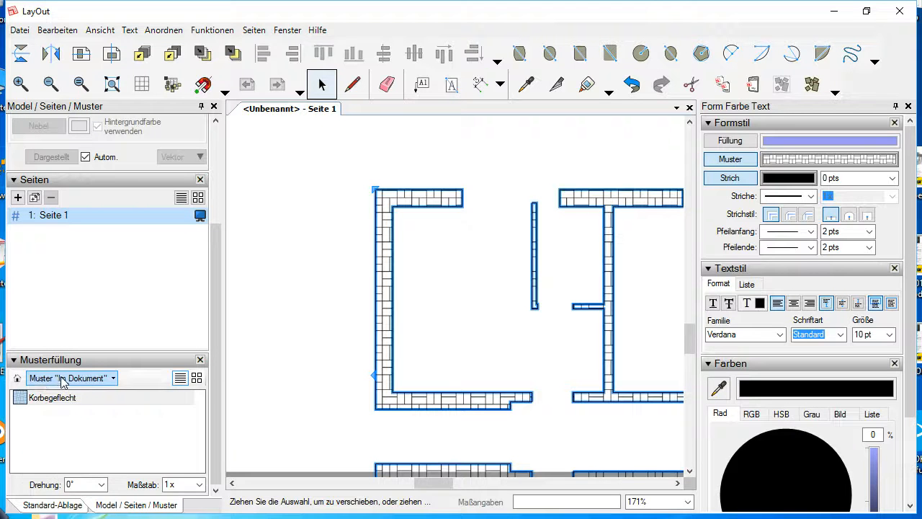
left_click(111, 378)
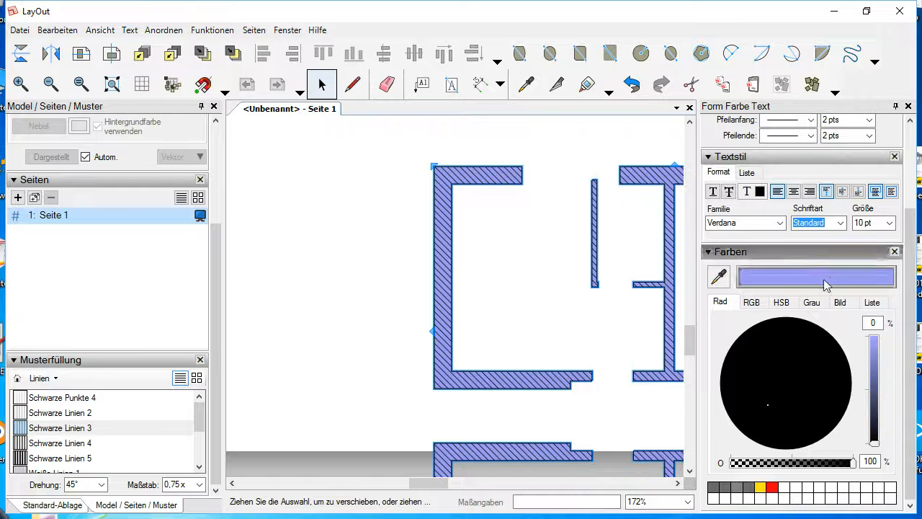
Adjust the wall fill from darker blue to teal, then select the hatched walls to check.
left_click_drag(874, 444, 874, 375)
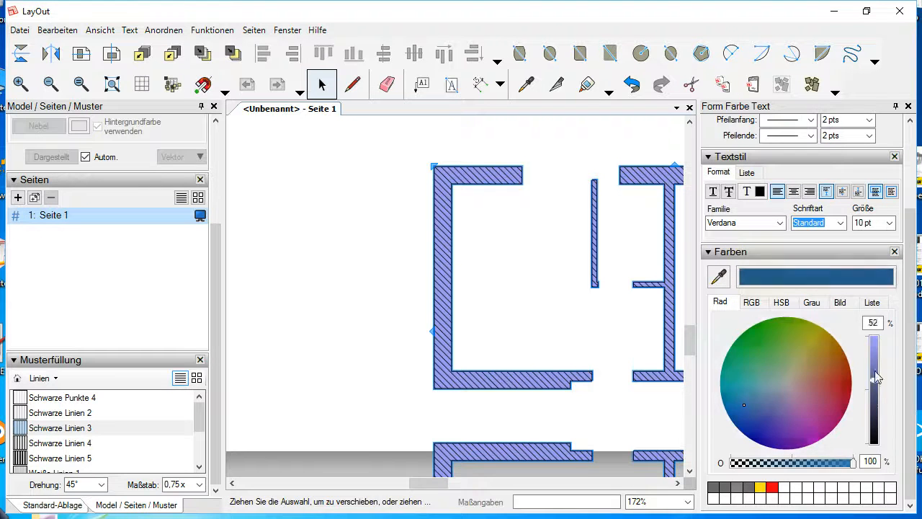
left_click(771, 360)
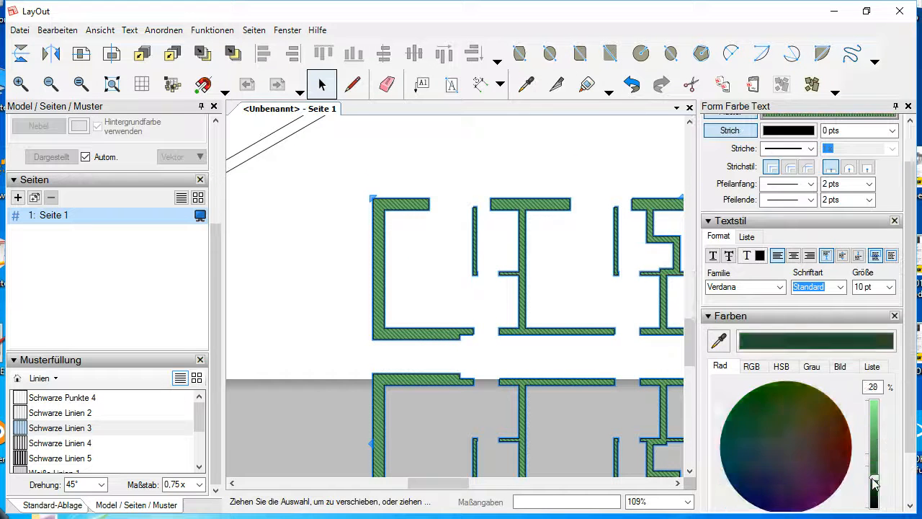
left_click_drag(874, 483, 878, 441)
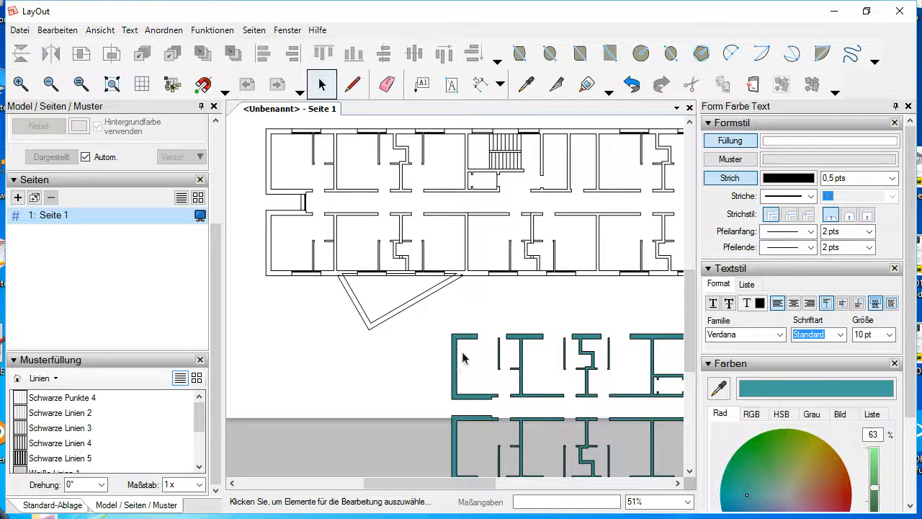
left_click(465, 364)
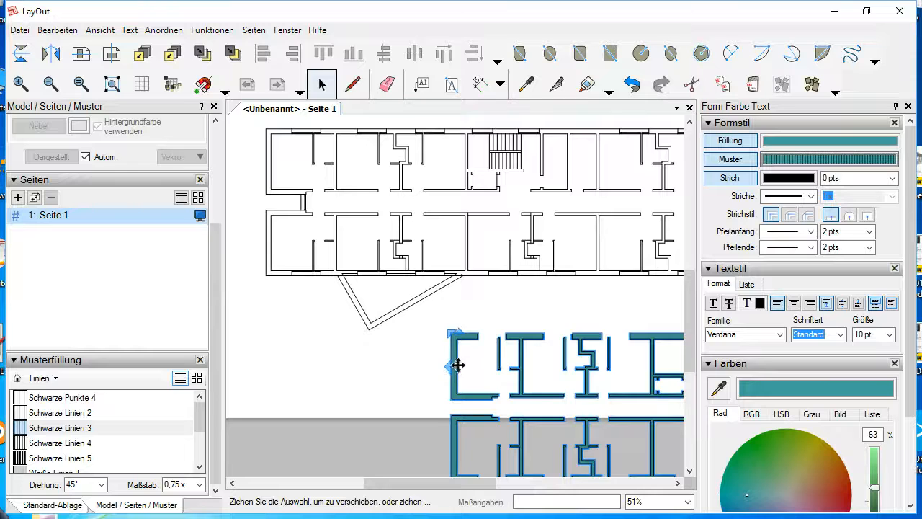